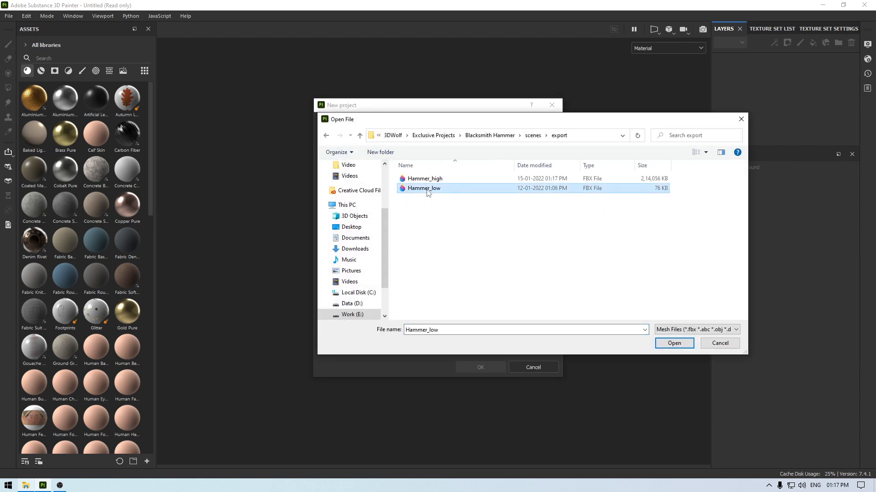
# - Start a new project from Hammer_low.fbx at 2048 document resolution with OpenGL normals
pyautogui.click(674, 343)
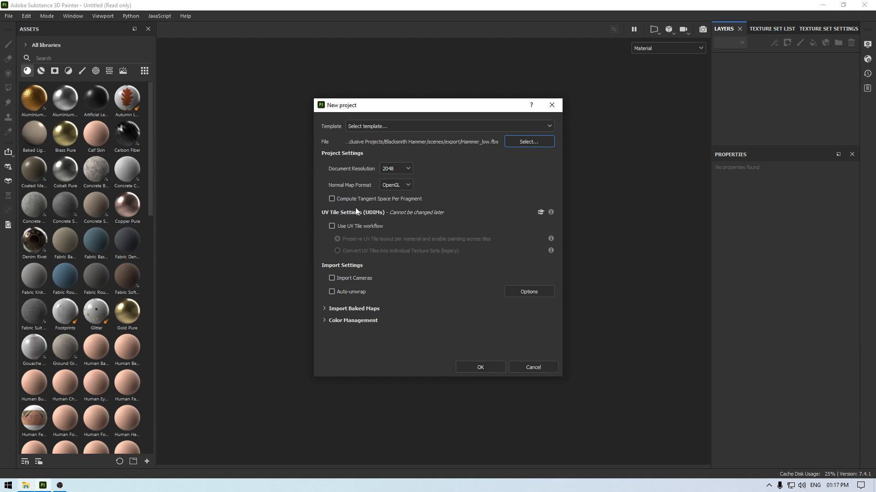
pyautogui.moveTo(487, 375)
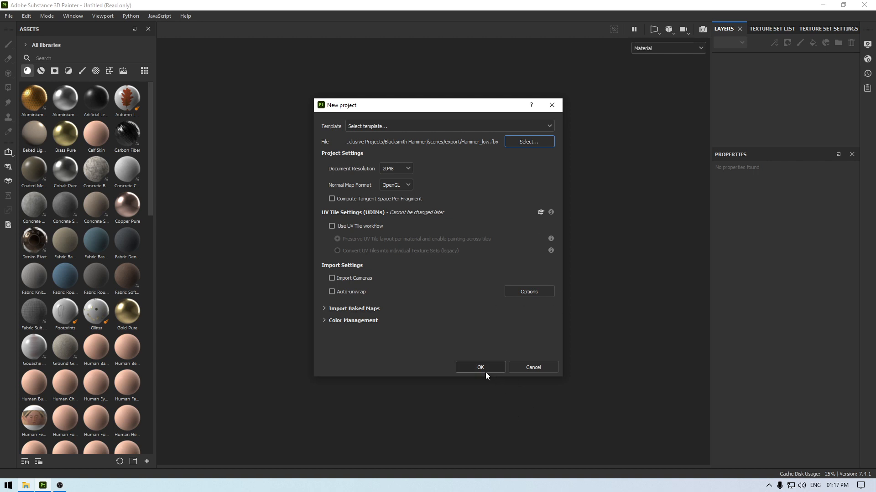
pyautogui.click(479, 367)
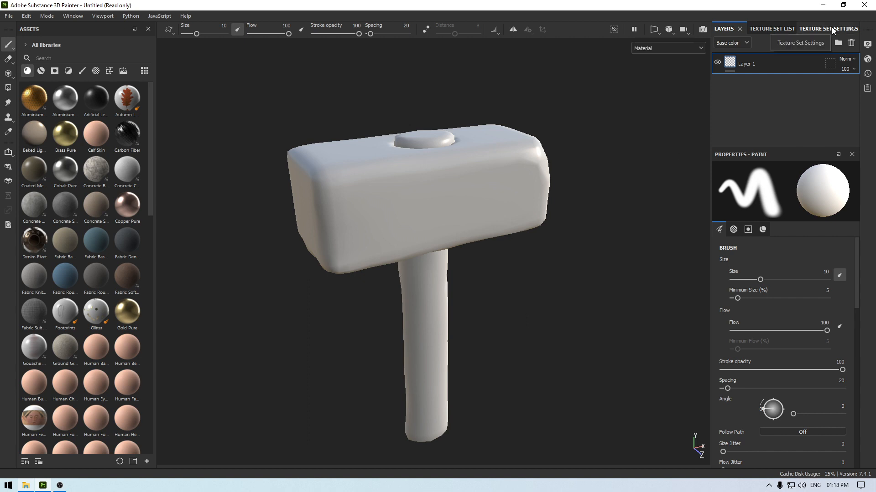
# - In Bake Mesh Maps, set output size 2048 and load Hammer_high as the high-poly mesh
pyautogui.click(826, 28)
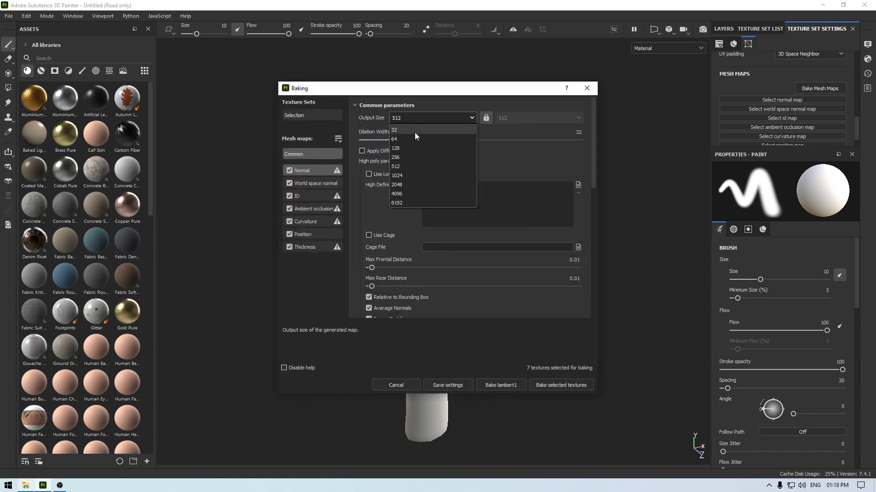
pyautogui.click(396, 184)
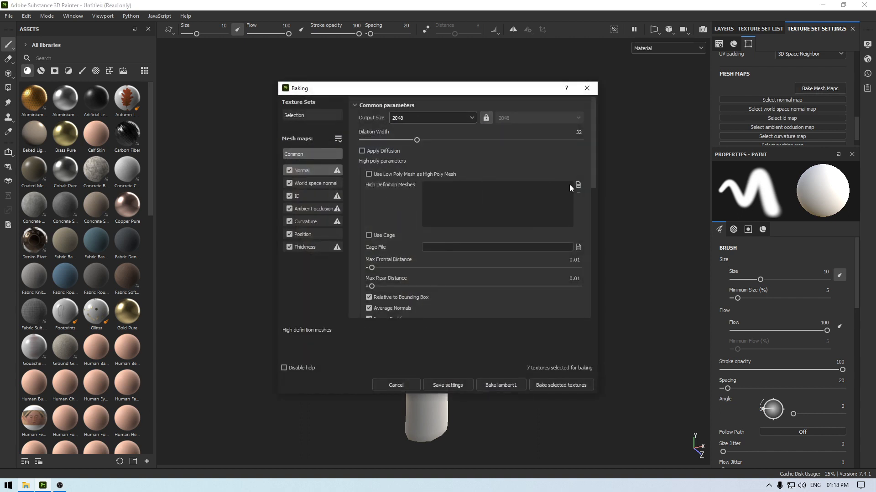
pyautogui.click(577, 185)
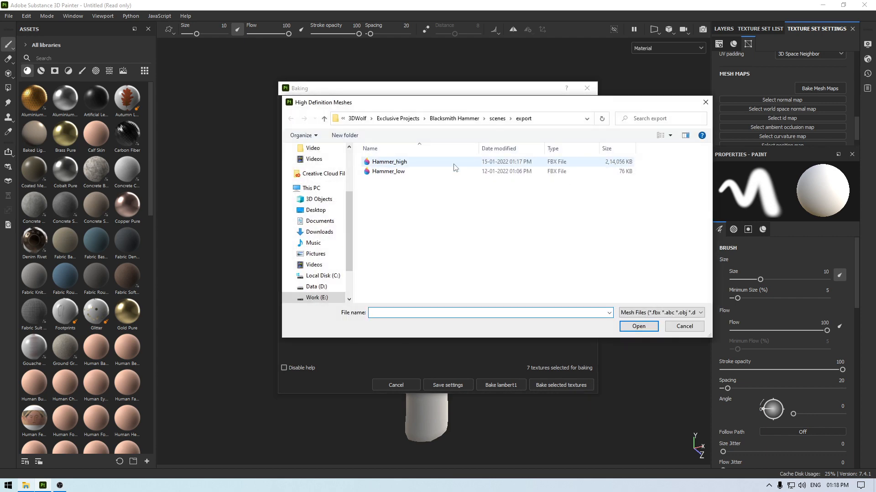
pyautogui.click(638, 326)
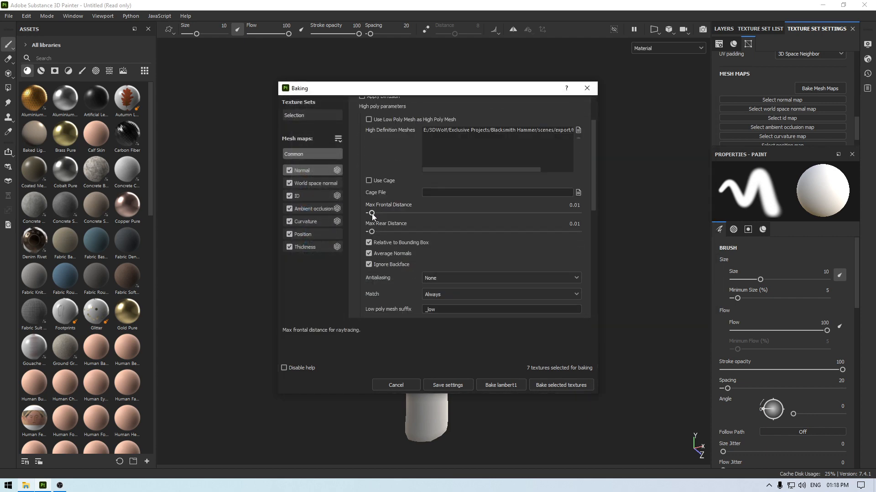
# - Set frontal and rear distances to 1, 4x4 subsampling, exclude the ID map, and bake
pyautogui.moveTo(371, 213); pyautogui.dragTo(579, 213)
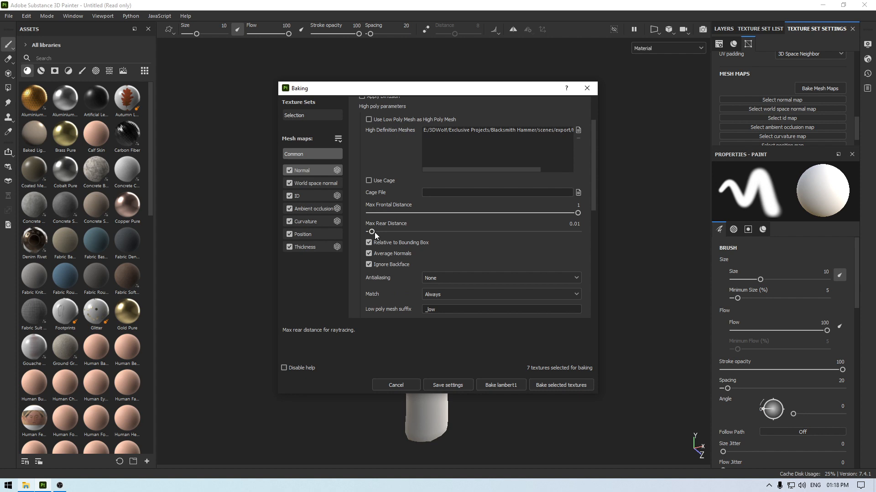
pyautogui.moveTo(371, 231); pyautogui.dragTo(577, 230)
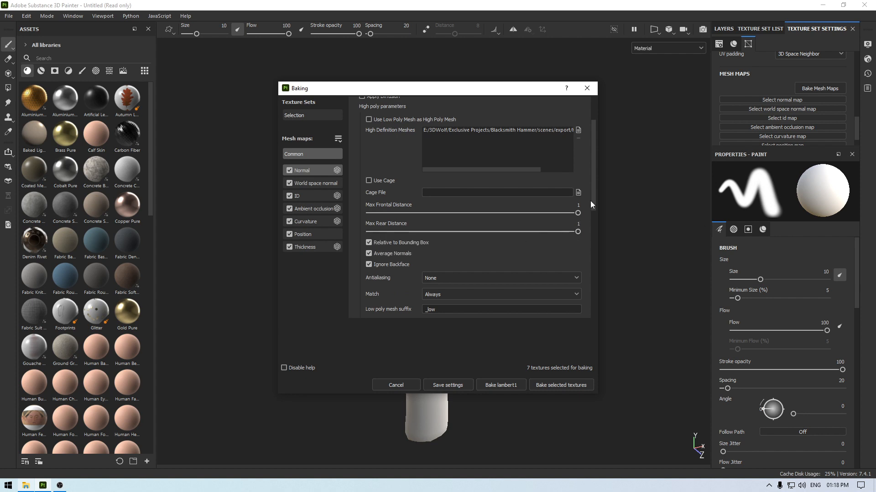
pyautogui.click(500, 277)
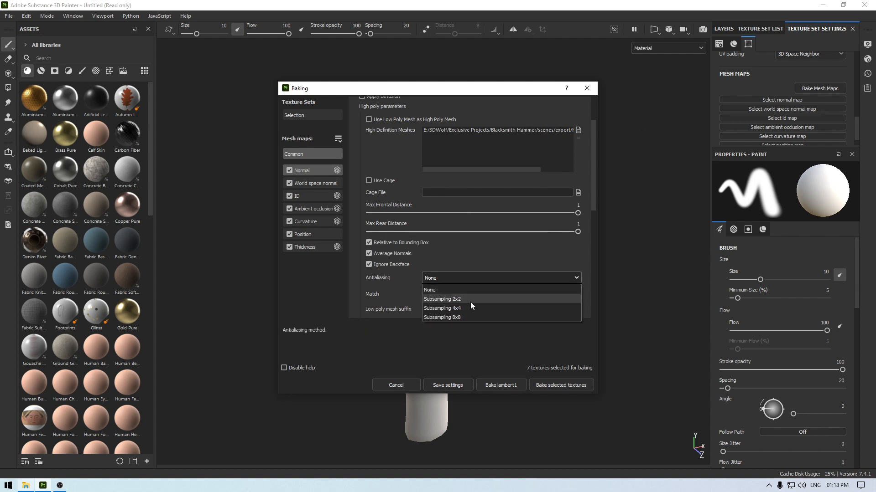
pyautogui.click(442, 308)
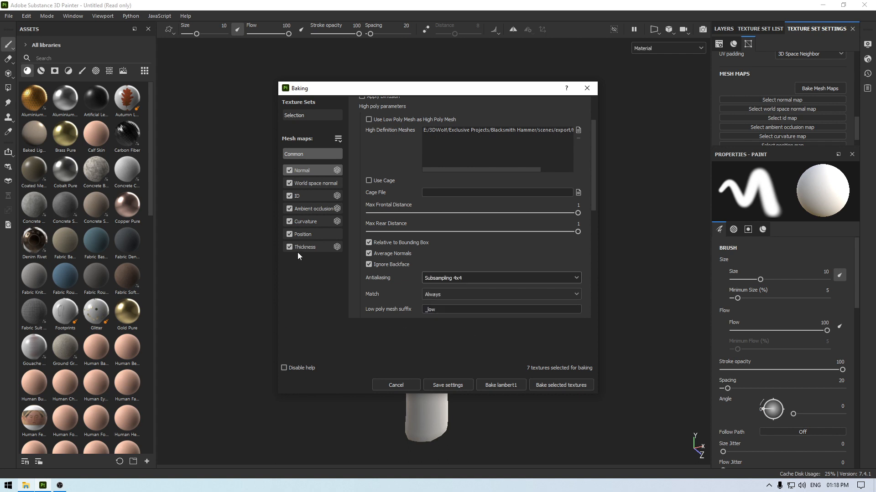
pyautogui.click(289, 195)
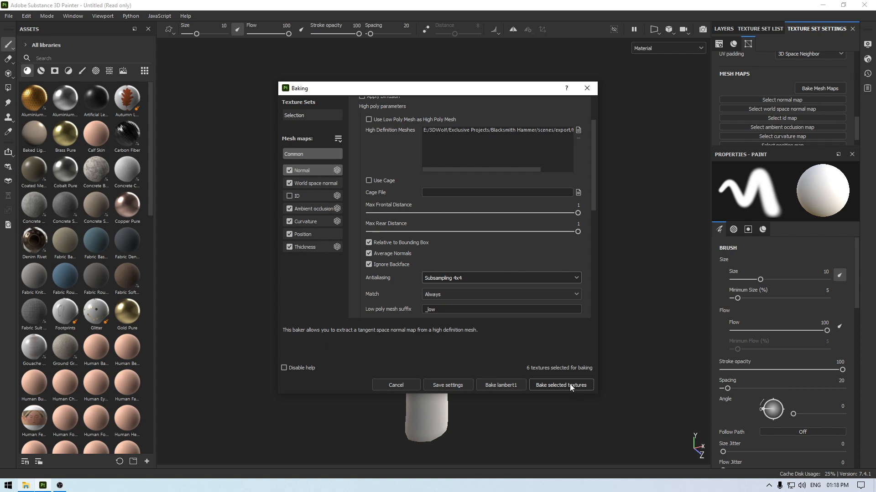
pyautogui.click(561, 385)
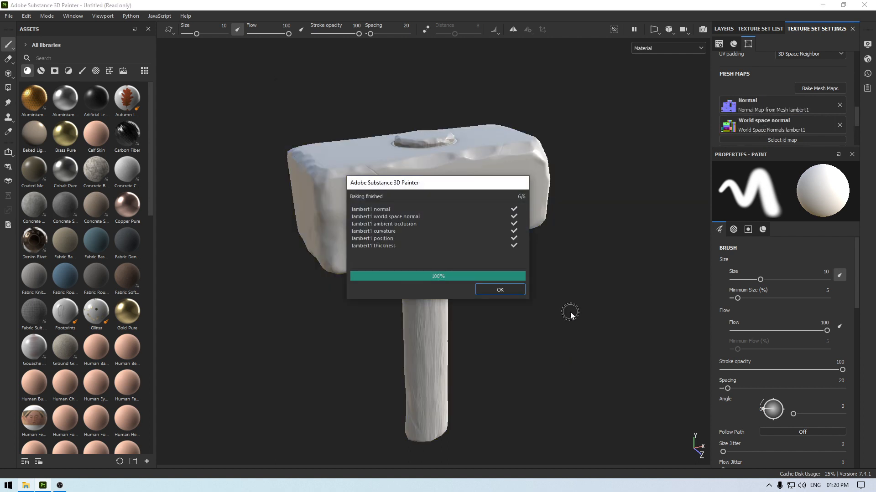
# - Dismiss the baking report and orbit around the hammer head to check the baked detail
pyautogui.click(500, 290)
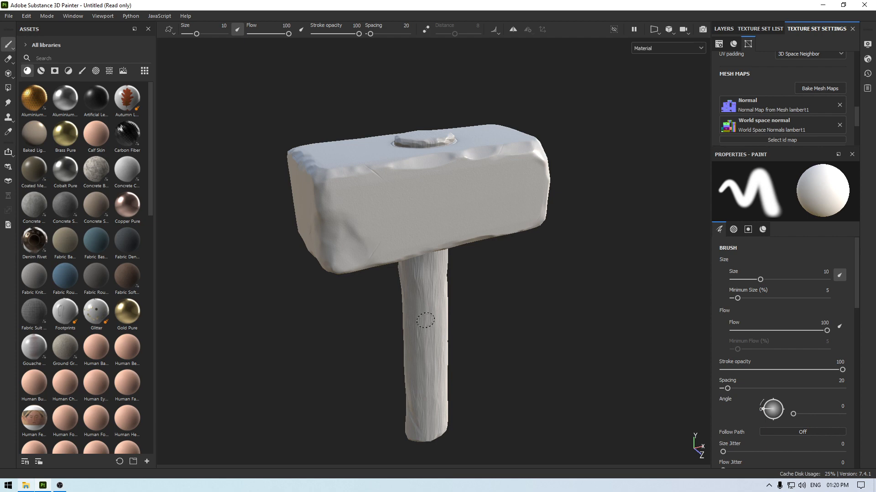
pyautogui.moveTo(424, 321); pyautogui.dragTo(370, 376)
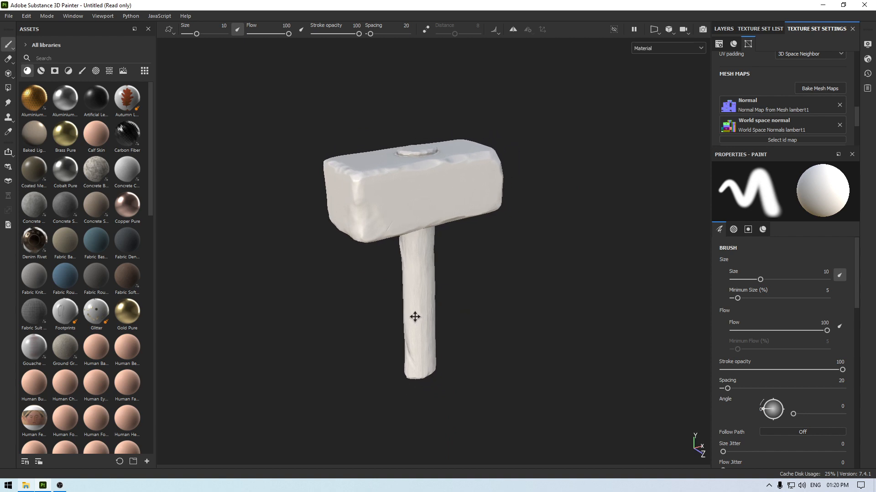
pyautogui.moveTo(415, 317); pyautogui.dragTo(429, 330)
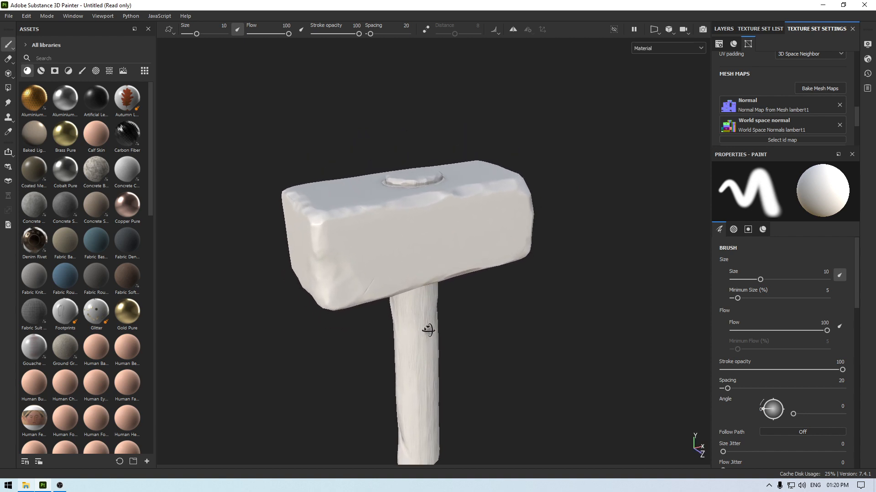
pyautogui.moveTo(428, 330); pyautogui.dragTo(387, 292)
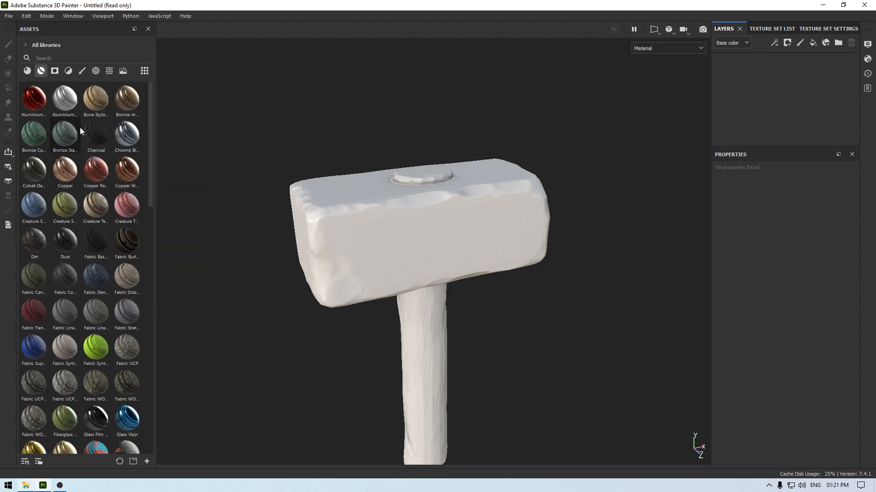
# - Scroll the Assets shelf down to the painted steel and wood smart materials
pyautogui.scroll(-3)
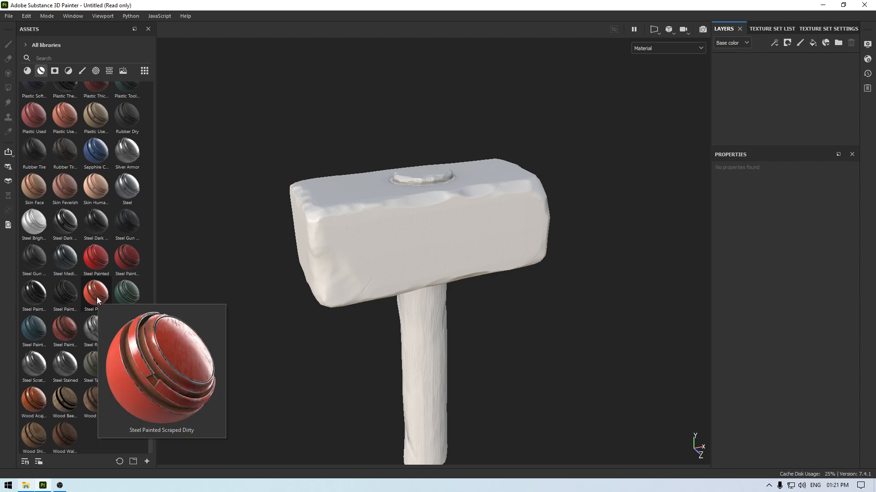
pyautogui.moveTo(69, 336)
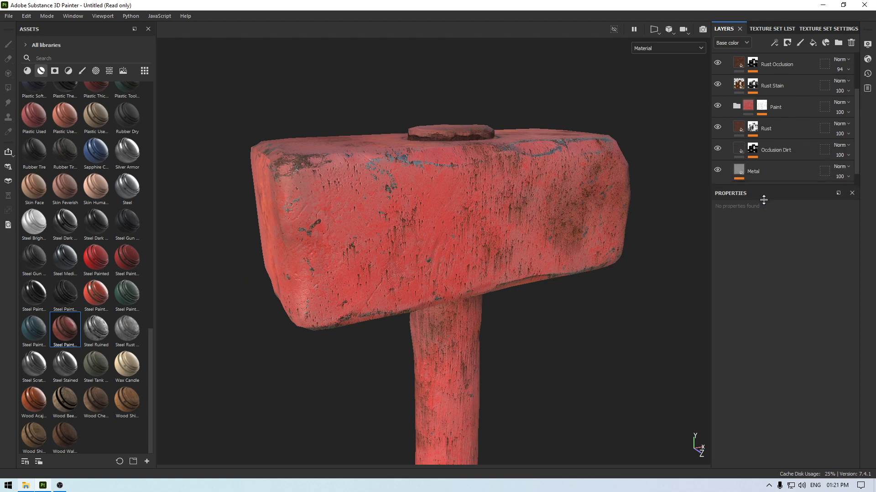
# - Darken the Shiny Paint layer's base colour to near-black 2A2525 inside the Paint group
pyautogui.click(736, 109)
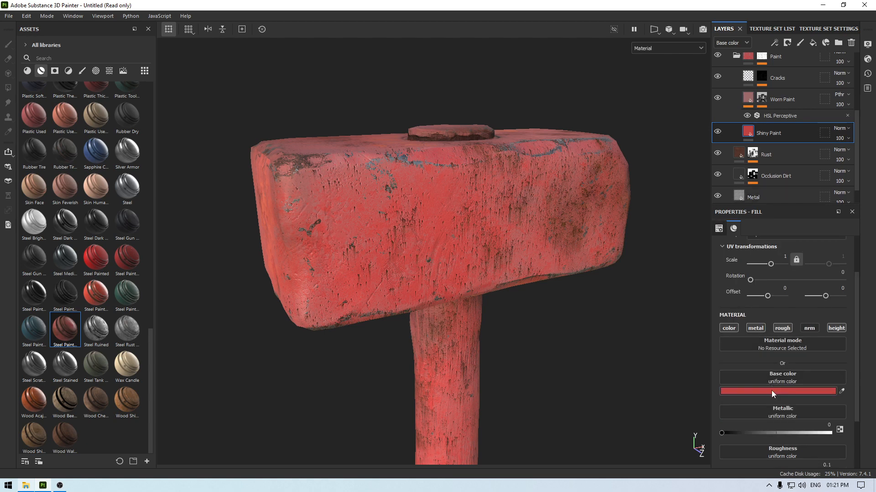
pyautogui.click(778, 392)
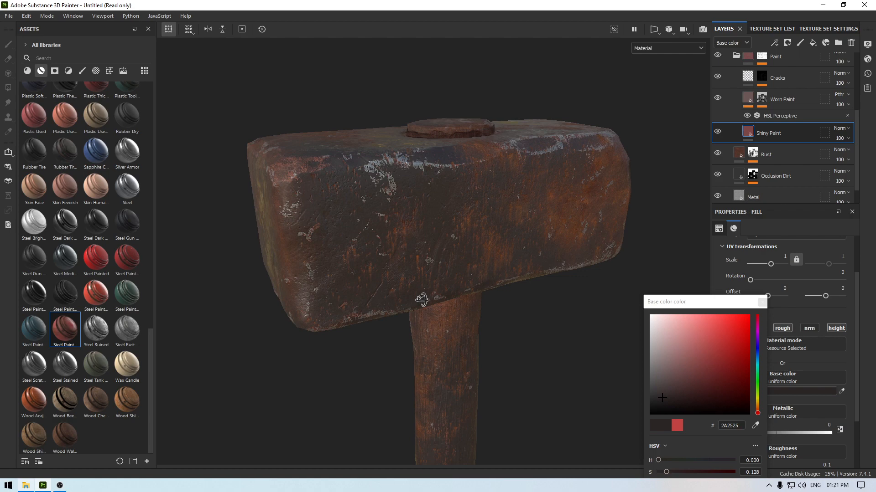
pyautogui.moveTo(422, 297); pyautogui.dragTo(500, 292)
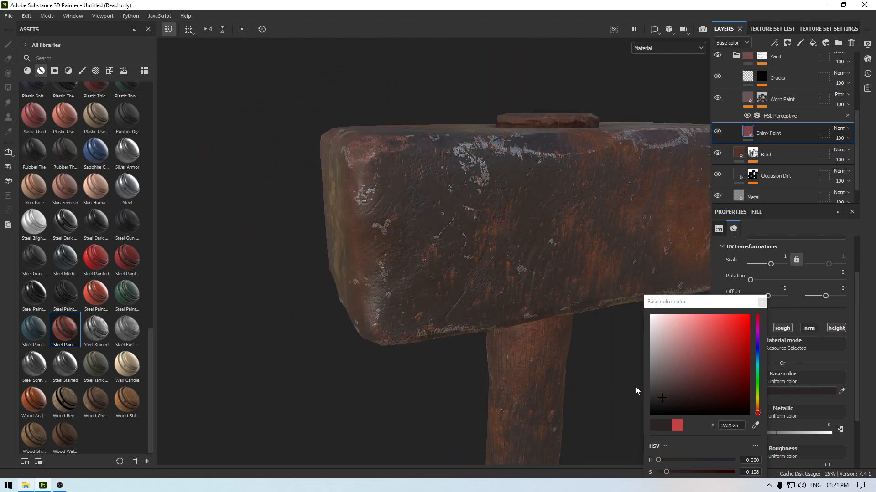
pyautogui.click(665, 402)
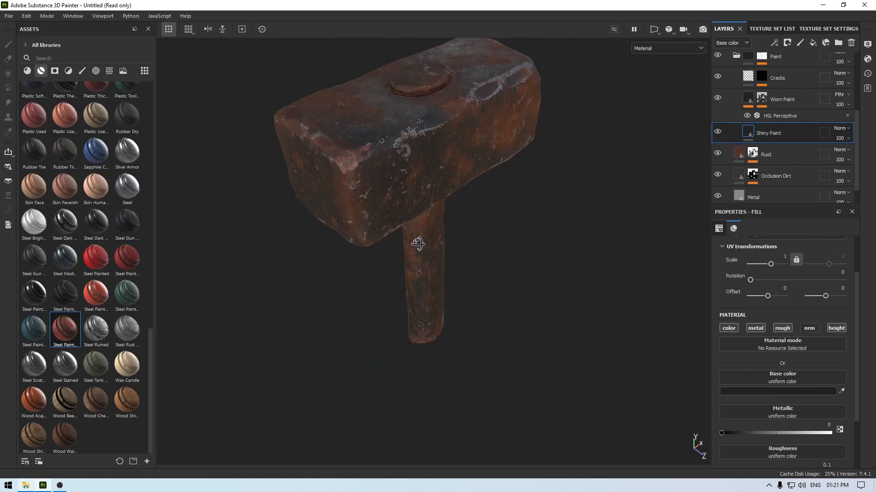
# - Set the fill to tri-planar projection on the Metal layer and collapse the Steel Painted Worn folder
pyautogui.moveTo(419, 242); pyautogui.dragTo(396, 225)
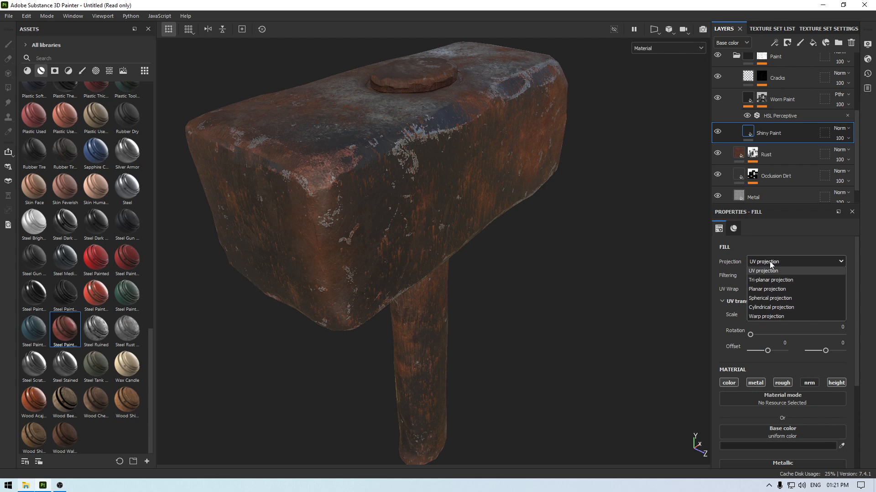
pyautogui.click(770, 280)
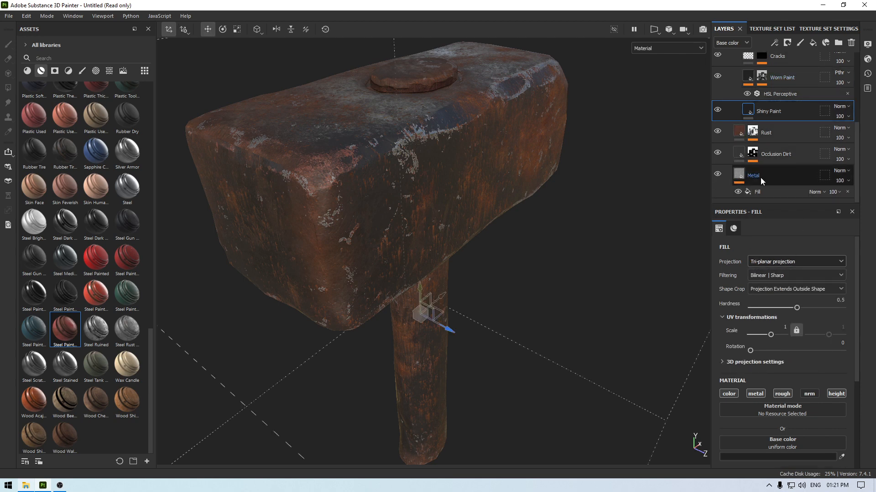
pyautogui.click(795, 260)
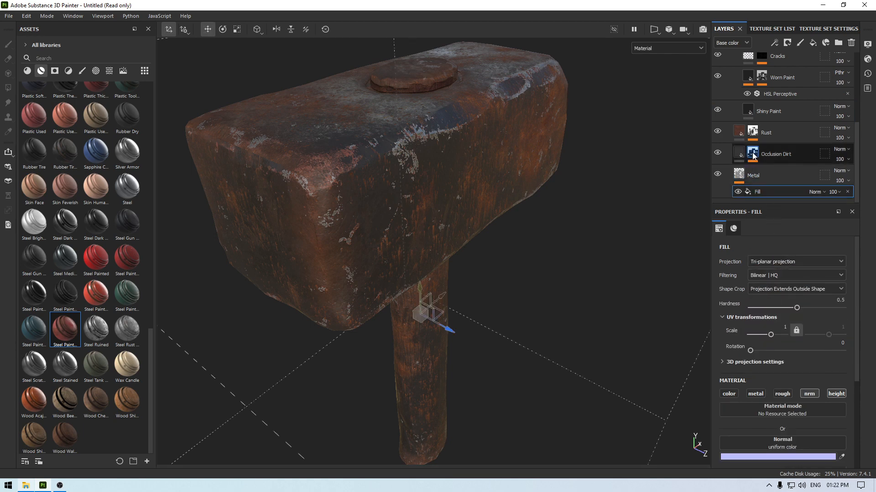
pyautogui.click(739, 153)
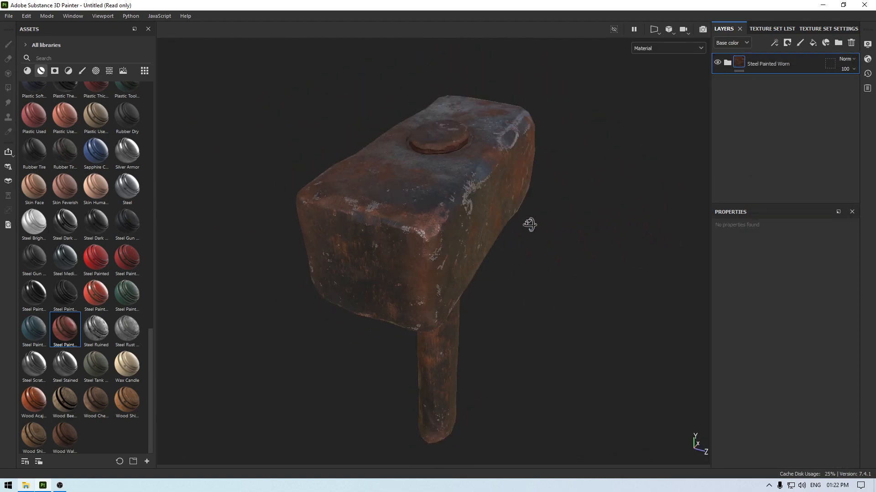
# - Zoom in on the hammer head and scroll to the Paint layer's mask generator settings
pyautogui.moveTo(529, 224); pyautogui.dragTo(440, 243)
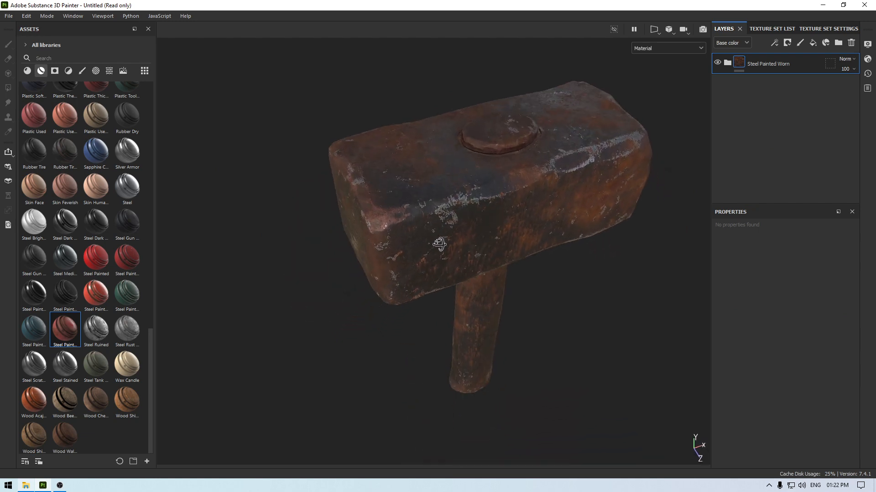
pyautogui.moveTo(439, 243); pyautogui.dragTo(483, 278)
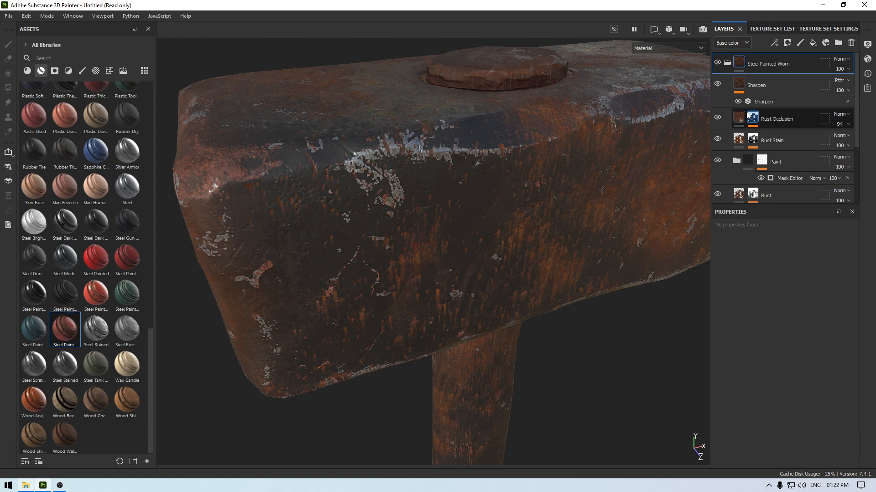
pyautogui.scroll(-3)
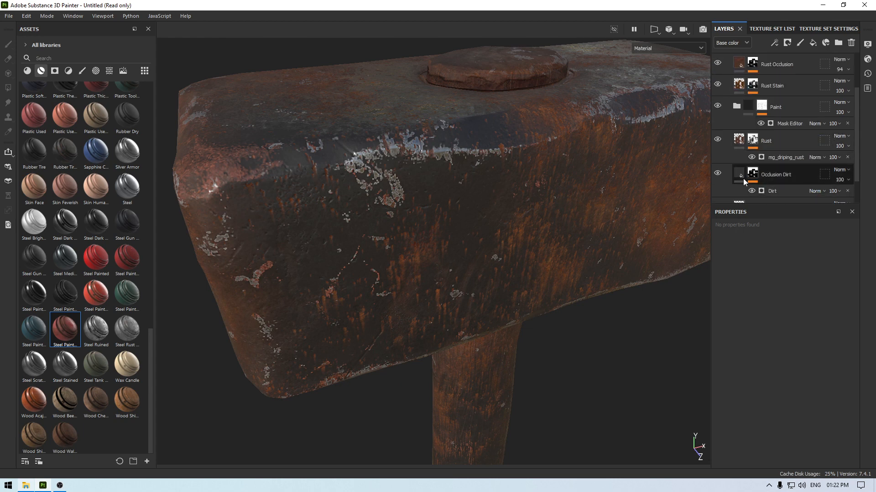
pyautogui.scroll(-3)
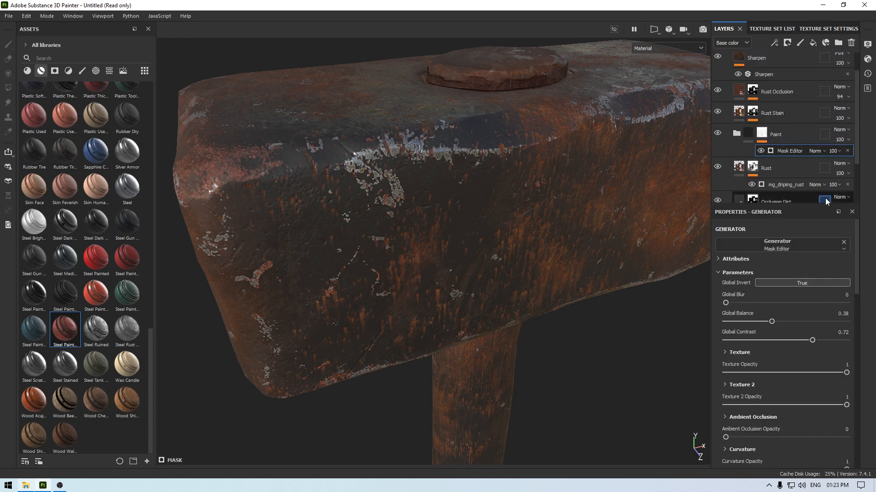
# - Adjust the paint mask generator to Global Balance 0.41 and Global Contrast 0.27
pyautogui.scroll(-3)
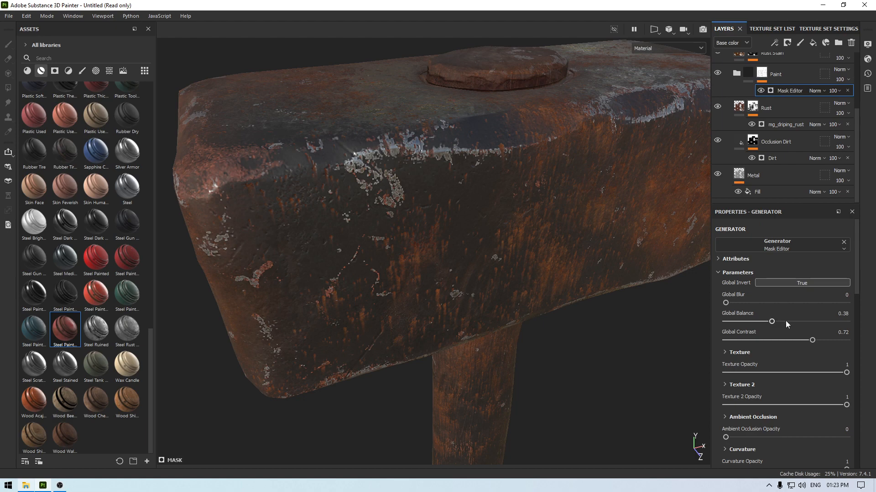
pyautogui.moveTo(772, 321); pyautogui.dragTo(802, 321)
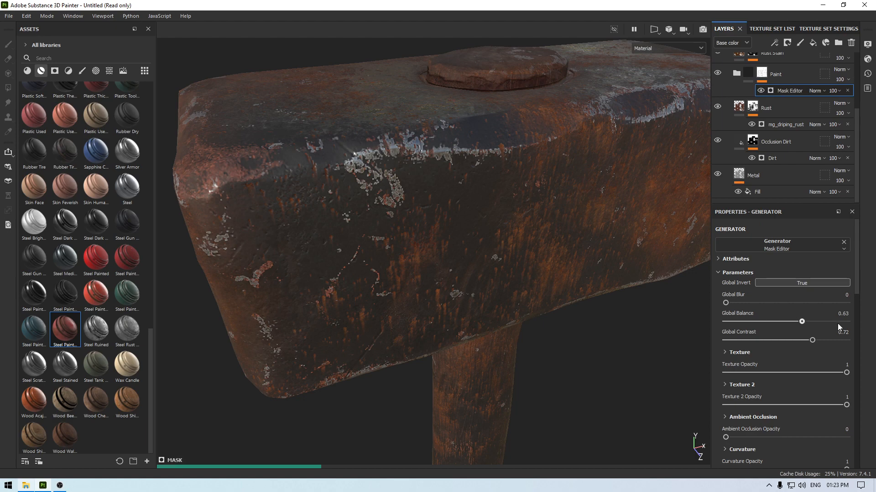
pyautogui.moveTo(803, 321); pyautogui.dragTo(837, 321)
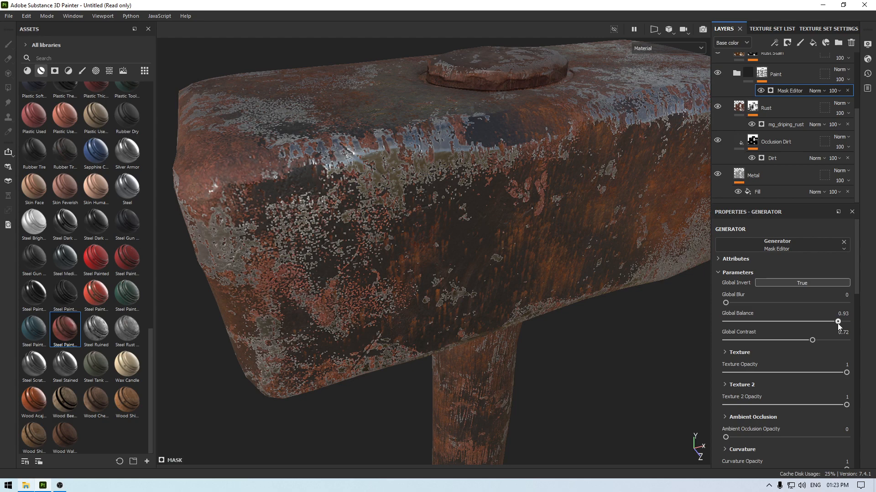
pyautogui.moveTo(837, 322); pyautogui.dragTo(781, 322)
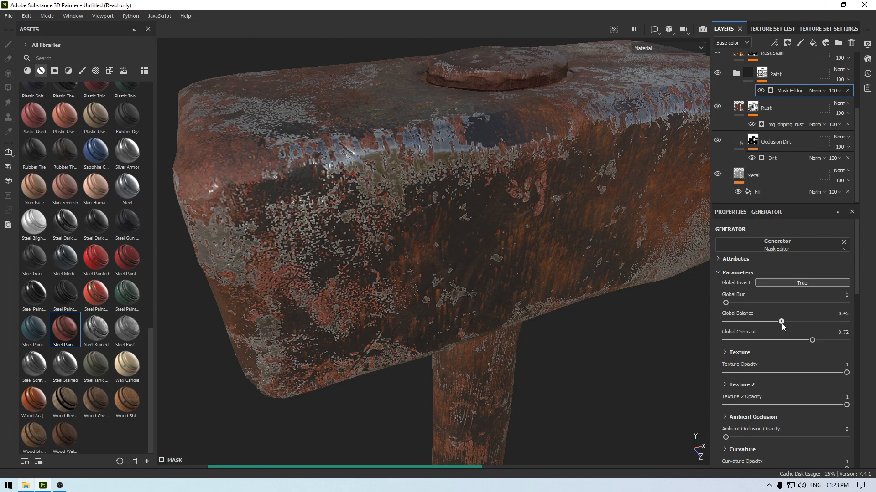
pyautogui.moveTo(781, 321); pyautogui.dragTo(775, 322)
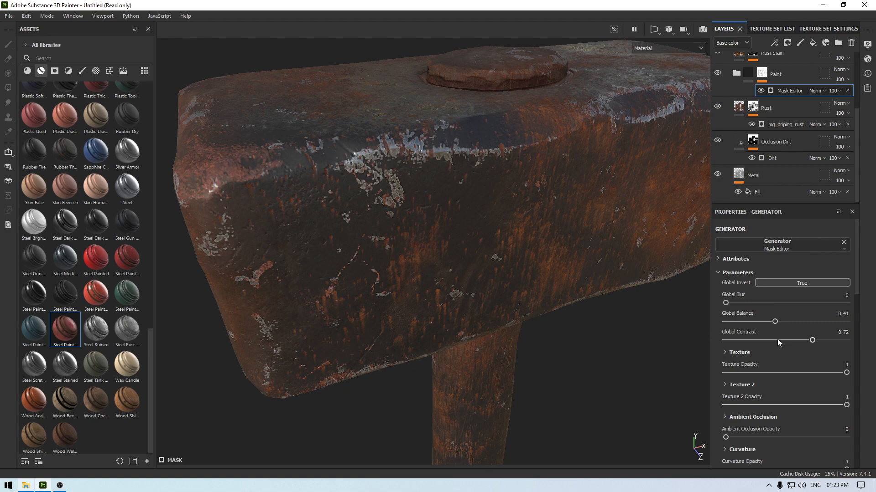
pyautogui.moveTo(811, 340); pyautogui.dragTo(758, 341)
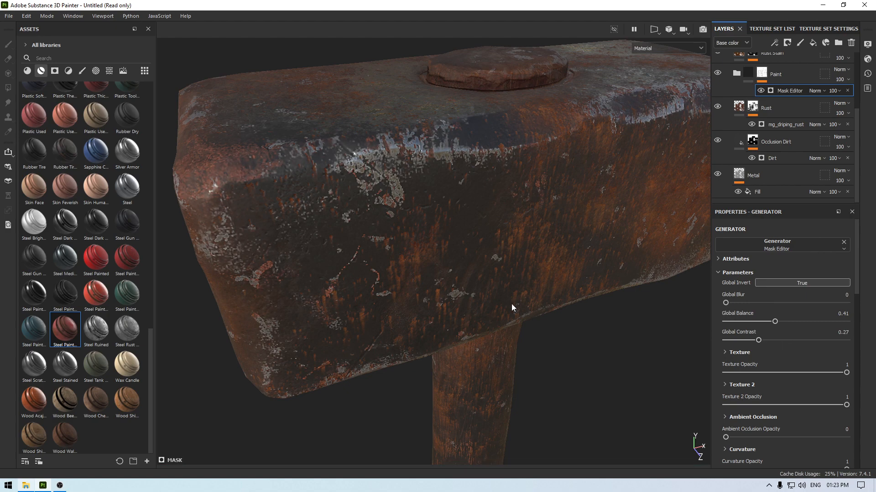
pyautogui.moveTo(511, 307); pyautogui.dragTo(474, 285)
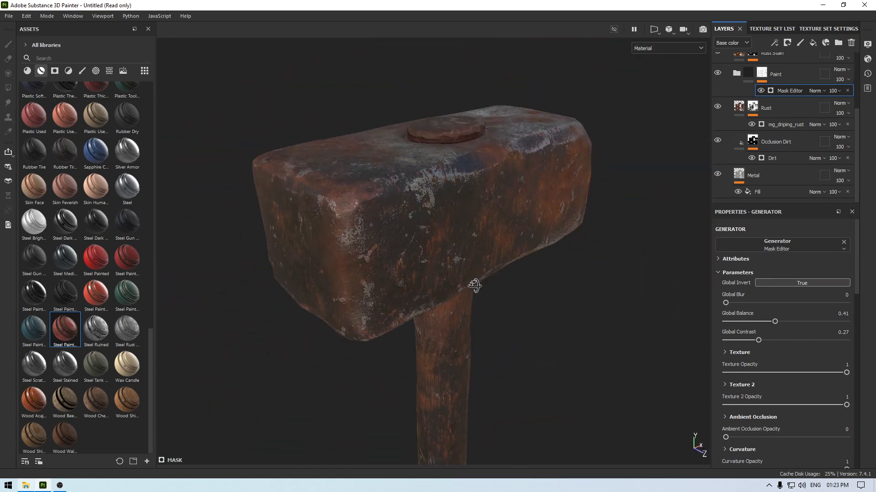
# - Orbit the rusty hammer head from side, end and three-quarter views, then show the Texture Set List
pyautogui.moveTo(474, 285); pyautogui.dragTo(601, 195)
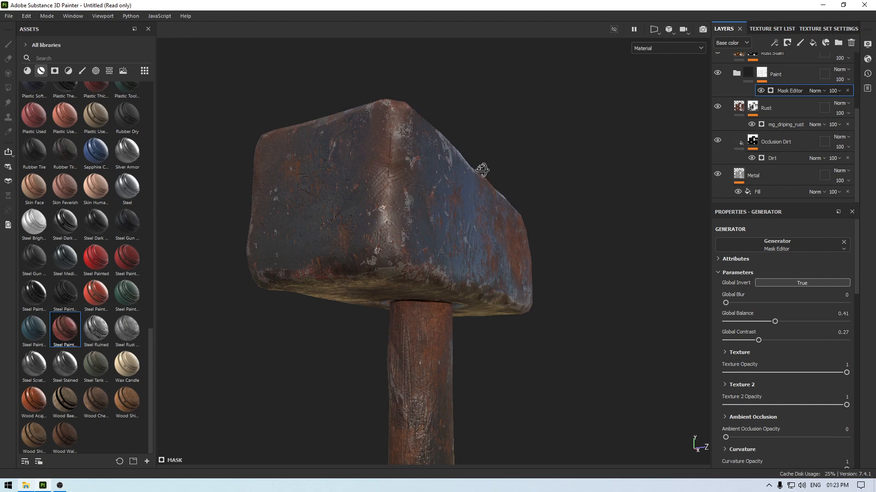
pyautogui.moveTo(482, 170); pyautogui.dragTo(572, 254)
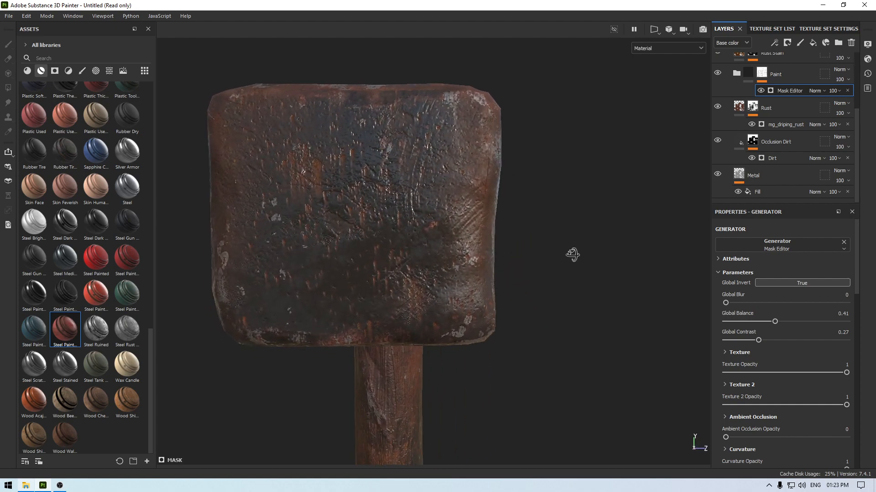
pyautogui.moveTo(573, 255); pyautogui.dragTo(376, 237)
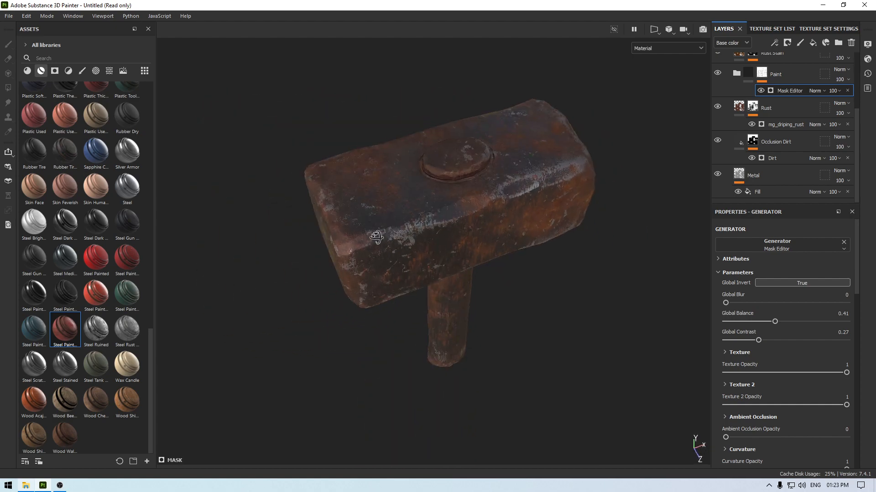
pyautogui.moveTo(376, 237); pyautogui.dragTo(387, 108)
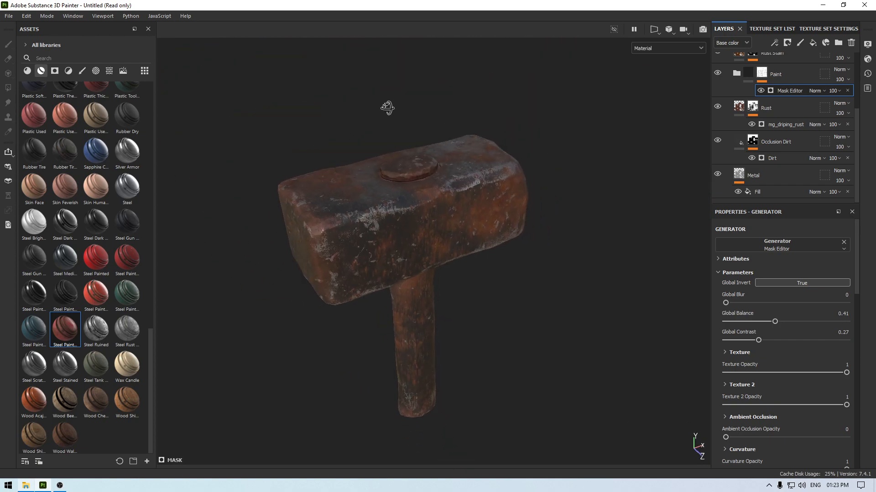
pyautogui.click(771, 28)
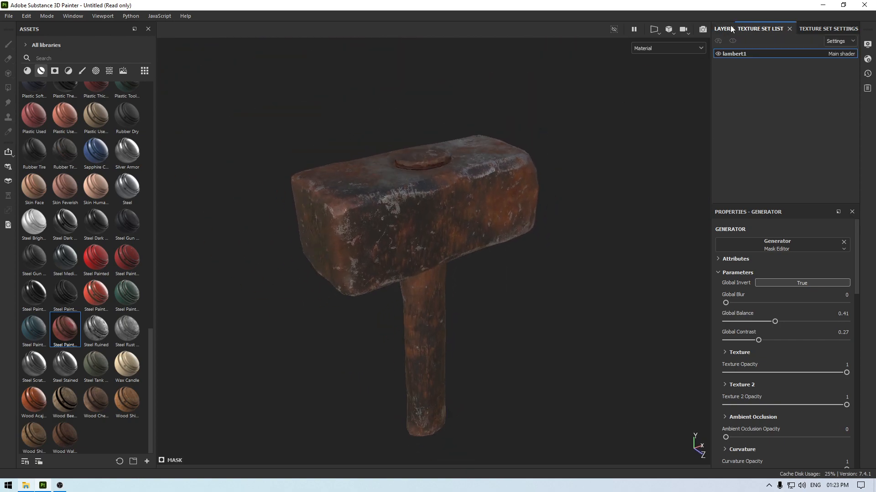
# - Polygon-fill mask the handle out of the Steel Painted Worn folder so rust covers only the head
pyautogui.click(722, 29)
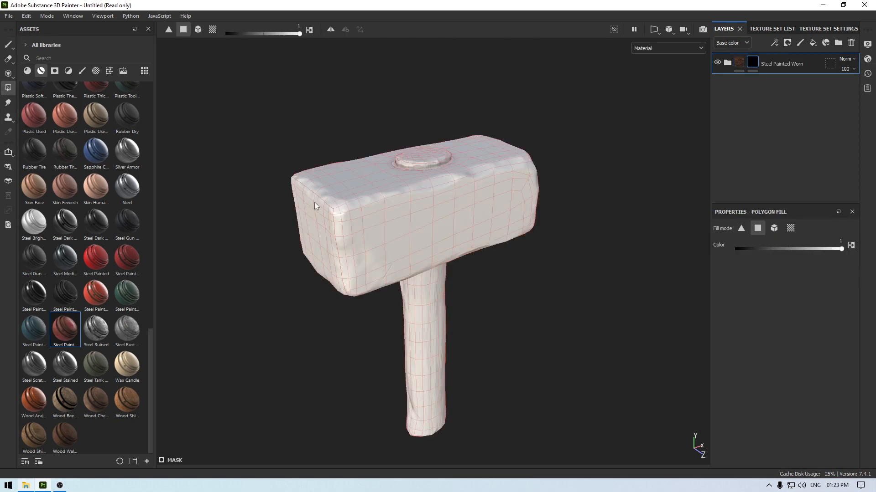
pyautogui.click(197, 29)
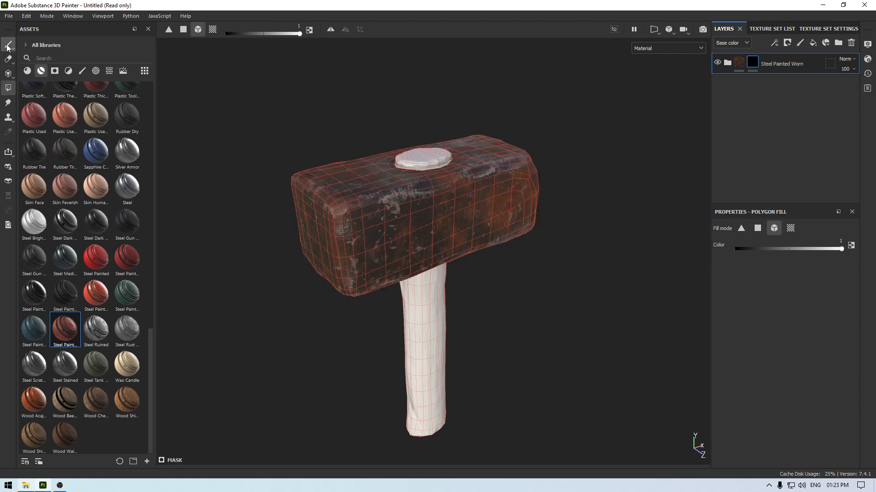
pyautogui.click(6, 45)
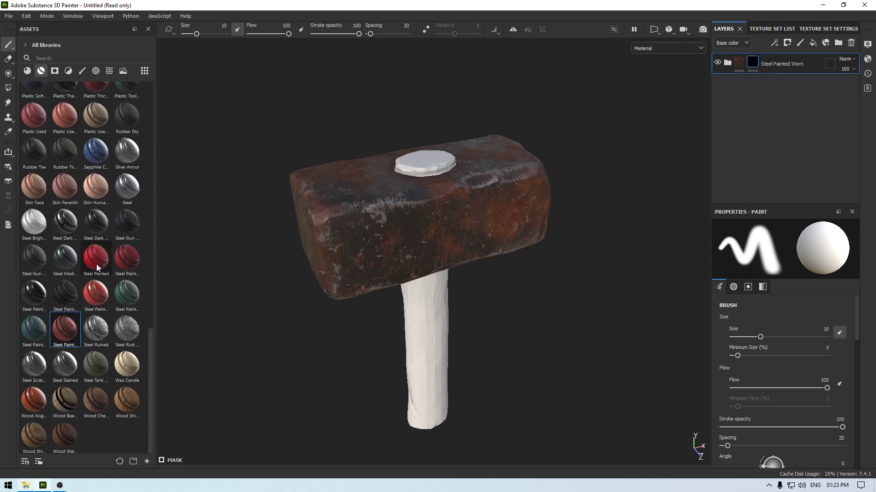
# - Add a Wood Rough fill layer above the worn steel with UV scale 2 and rotation 90
pyautogui.scroll(-3)
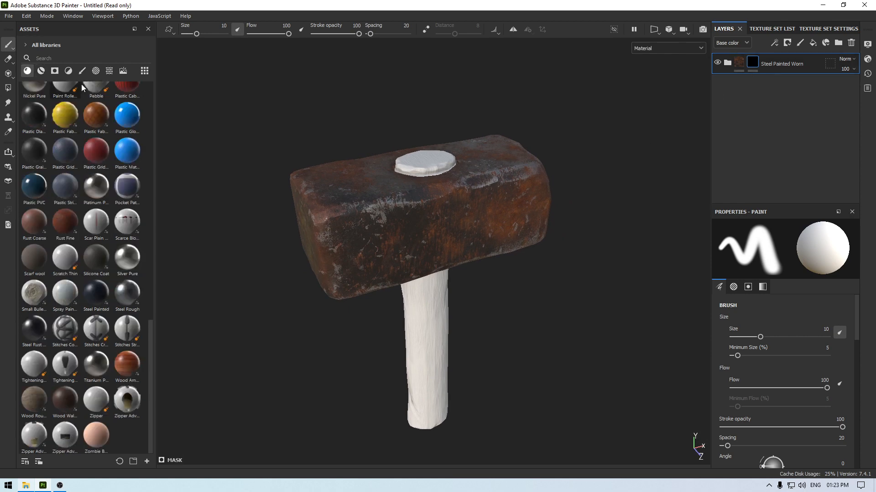
pyautogui.click(33, 401)
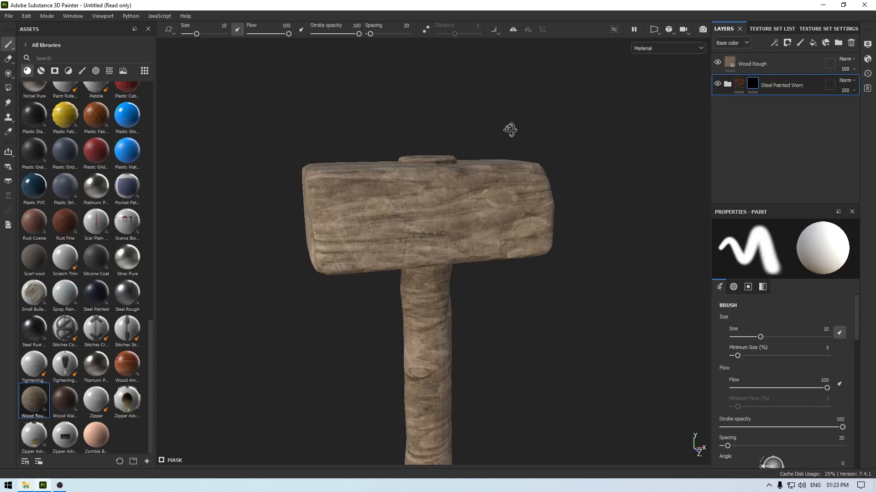
pyautogui.moveTo(508, 128); pyautogui.dragTo(558, 224)
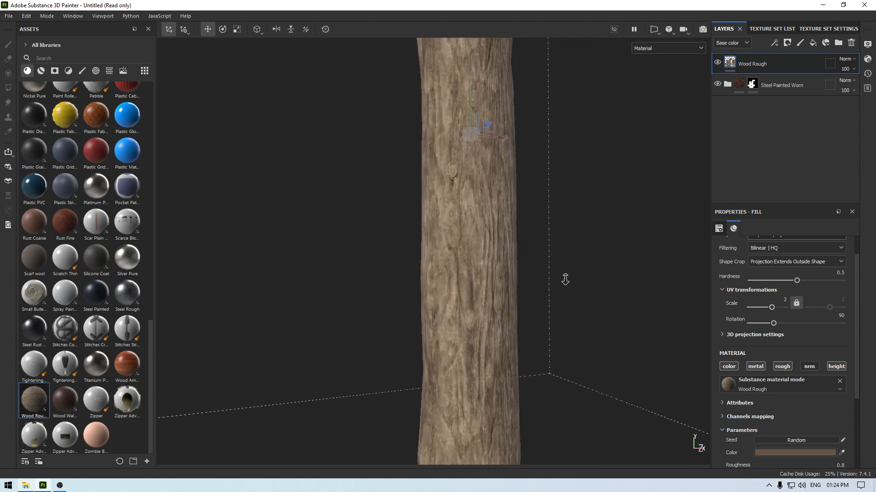
# - Tint the Wood Rough fill a darker, warmer brown and duplicate the layer with Ctrl+D
pyautogui.click(796, 453)
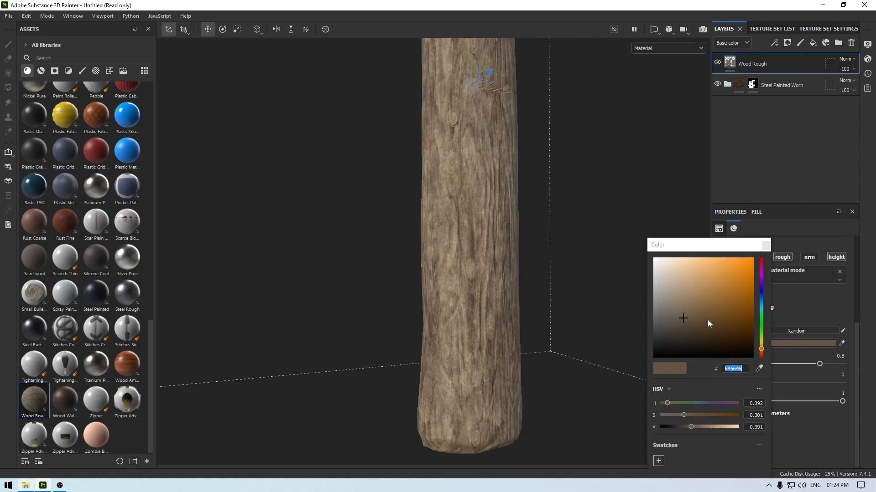
pyautogui.click(706, 312)
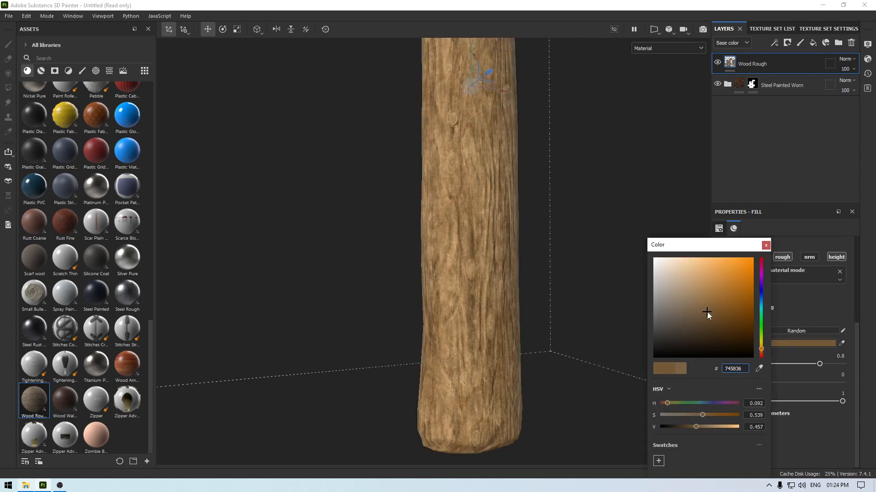
pyautogui.click(701, 295)
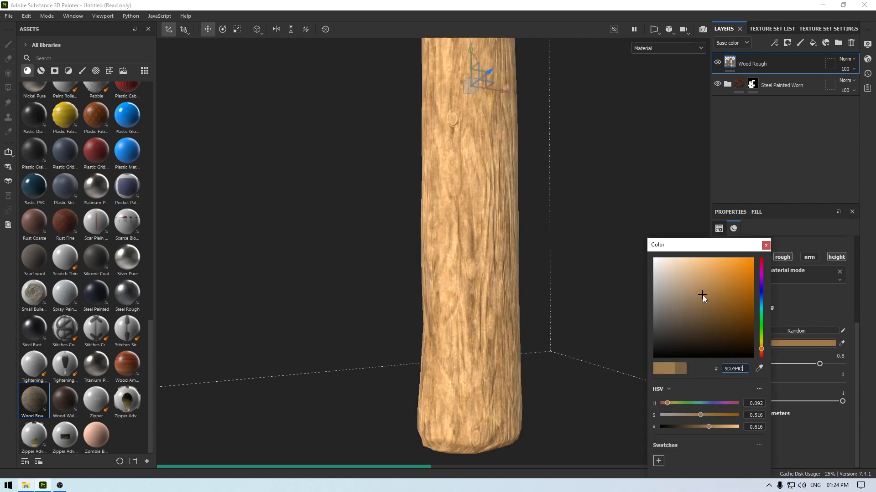
pyautogui.moveTo(474, 223); pyautogui.dragTo(455, 237)
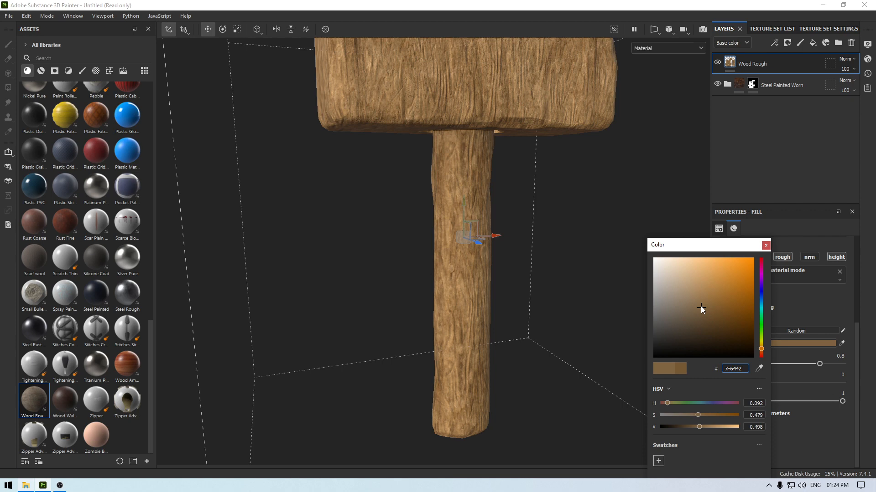
pyautogui.click(697, 317)
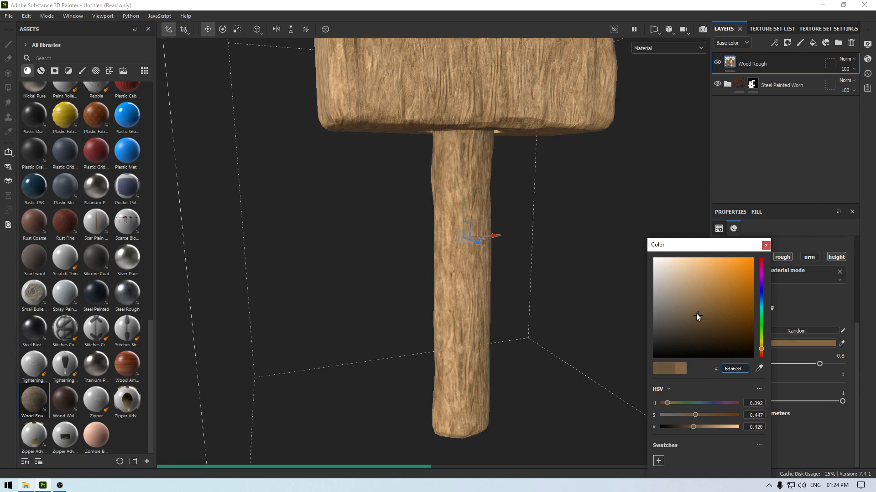
pyautogui.click(701, 301)
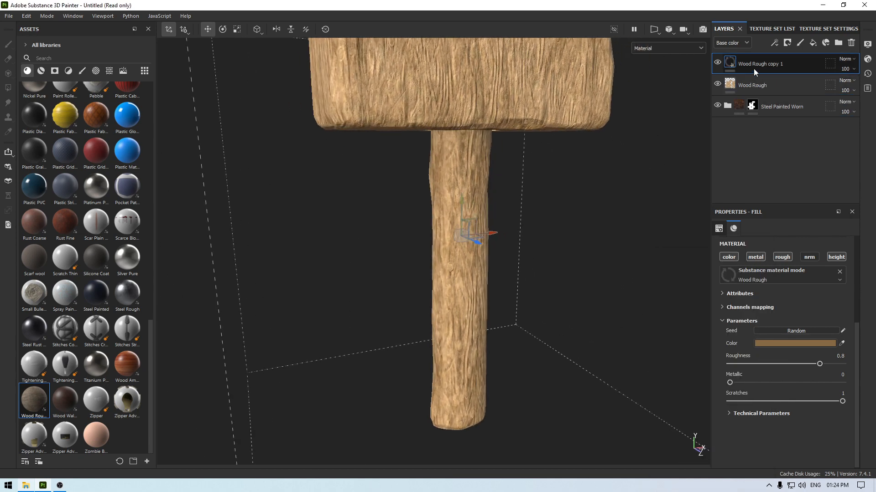
# - Colour Wood Rough copy 1 a lighter tan and add a mask with an empty generator
pyautogui.click(795, 343)
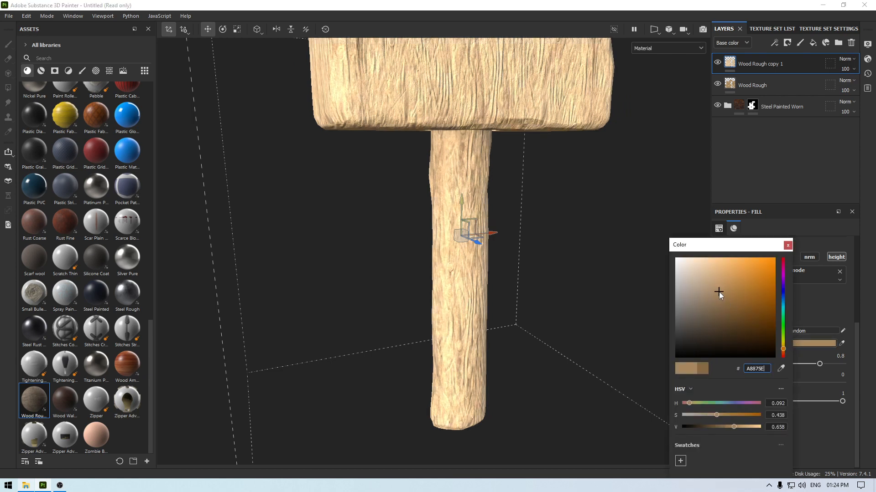
pyautogui.click(728, 288)
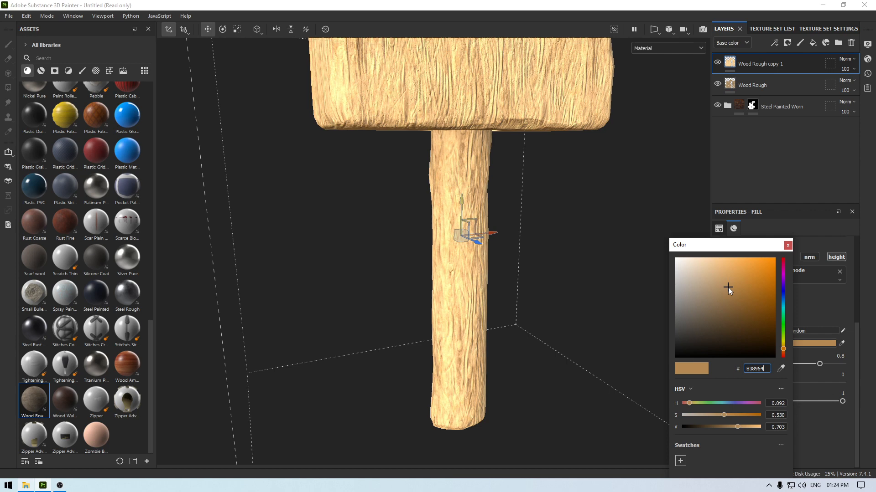
pyautogui.click(726, 293)
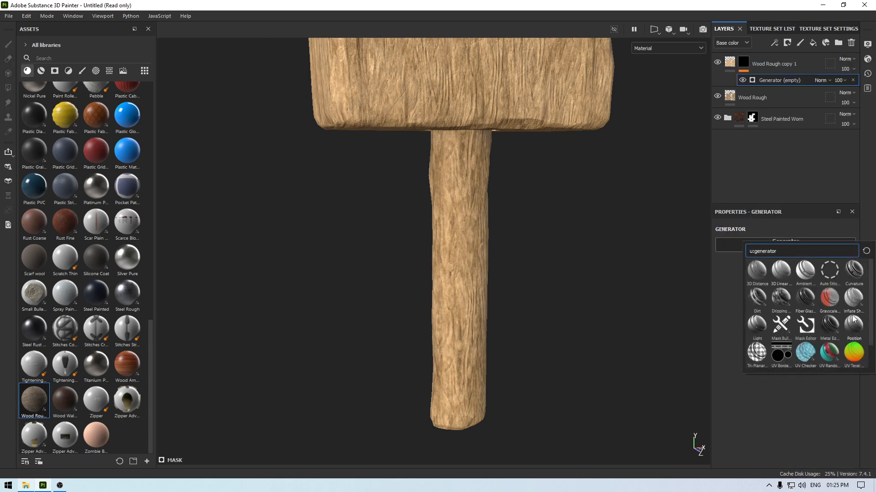
# - Drive Wood Rough copy 1's mask with a Curvature generator, raising Global Balance and Contrast
pyautogui.click(853, 269)
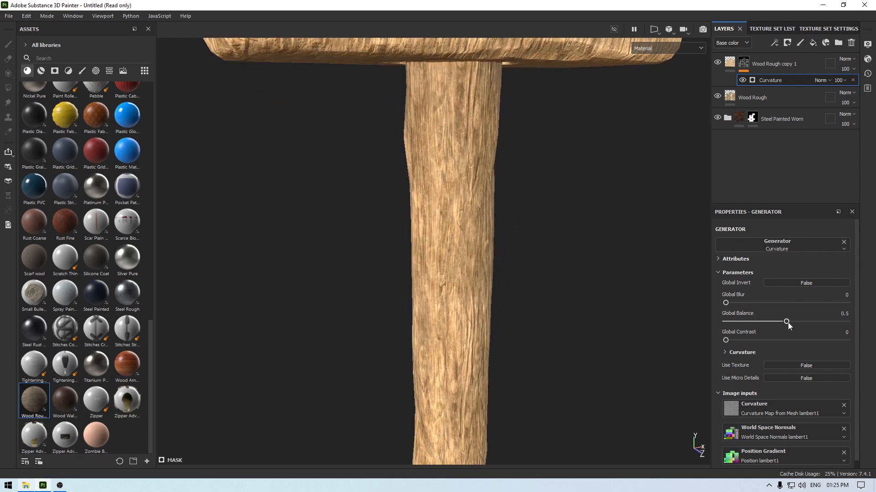
pyautogui.moveTo(785, 322); pyautogui.dragTo(793, 322)
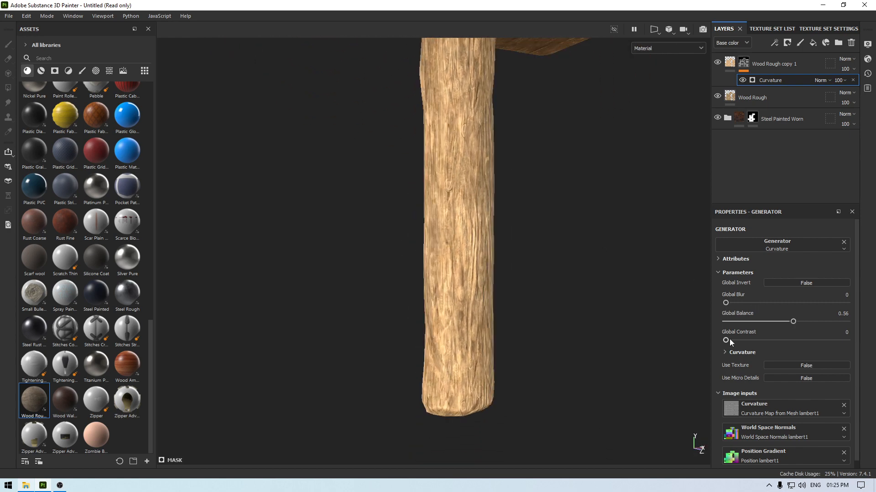
pyautogui.moveTo(725, 340); pyautogui.dragTo(752, 340)
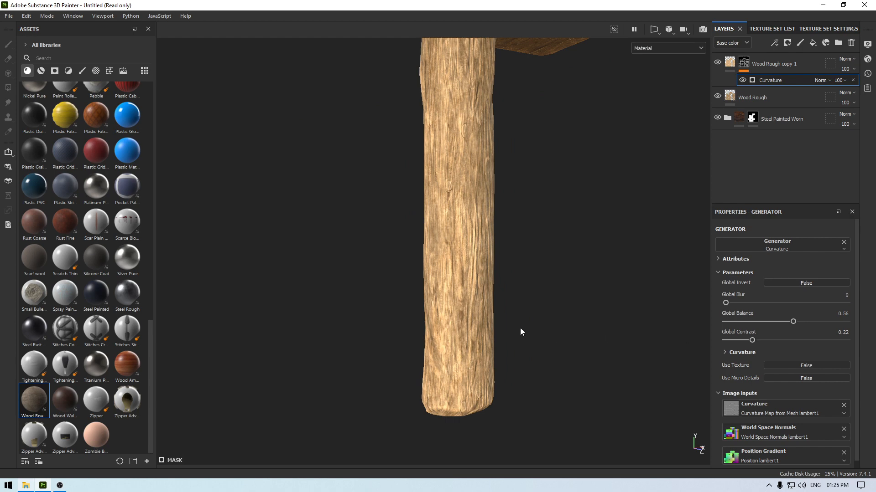
# - Group both wood layers into Folder 1 with a black mask polygon-filled to the handle
pyautogui.moveTo(503, 224); pyautogui.dragTo(561, 203)
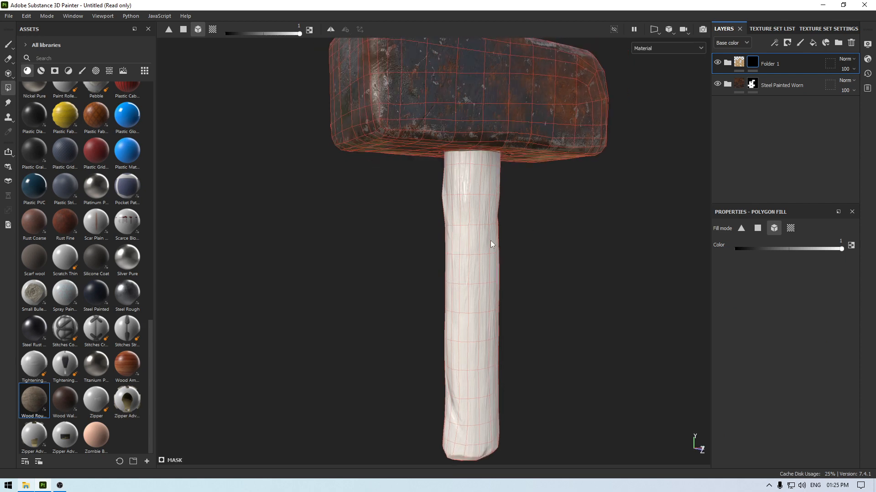
pyautogui.click(6, 37)
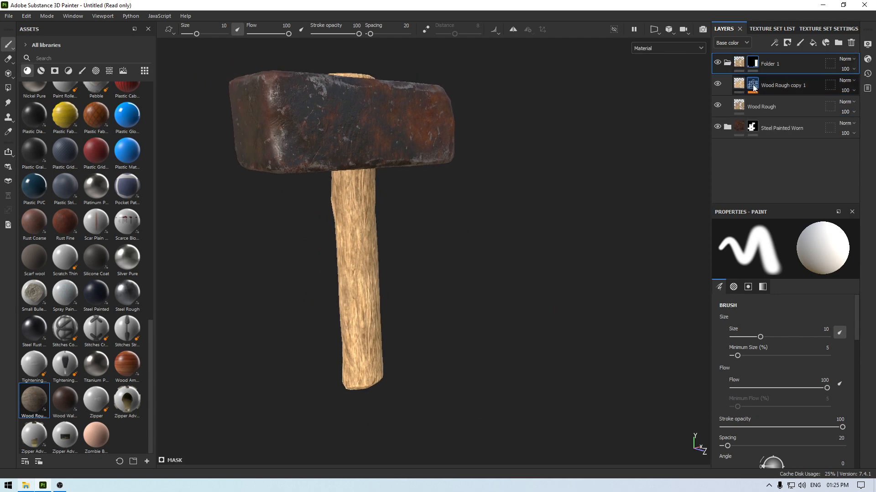
pyautogui.click(760, 106)
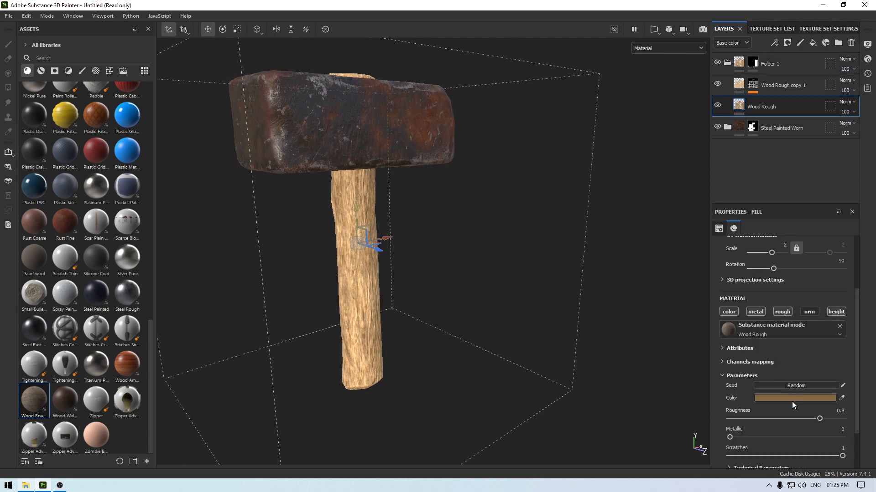
# - Retune the base Wood Rough colour to a different dark wood tone
pyautogui.click(794, 397)
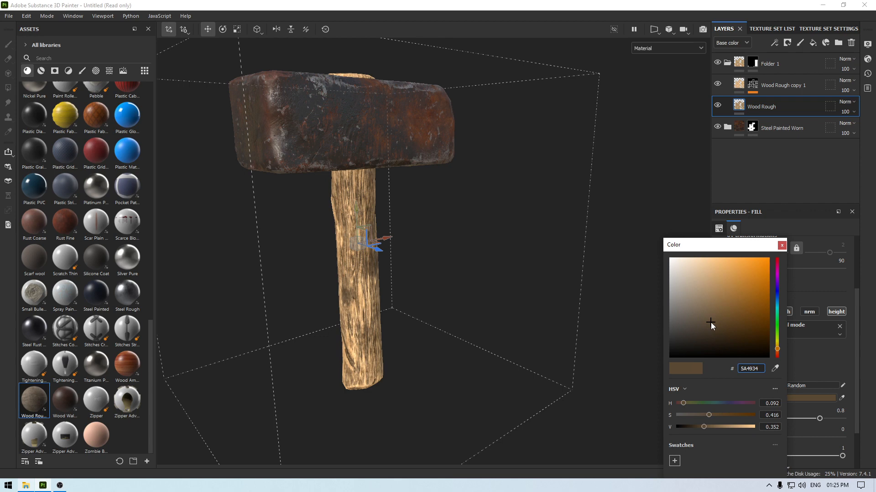
pyautogui.click(703, 319)
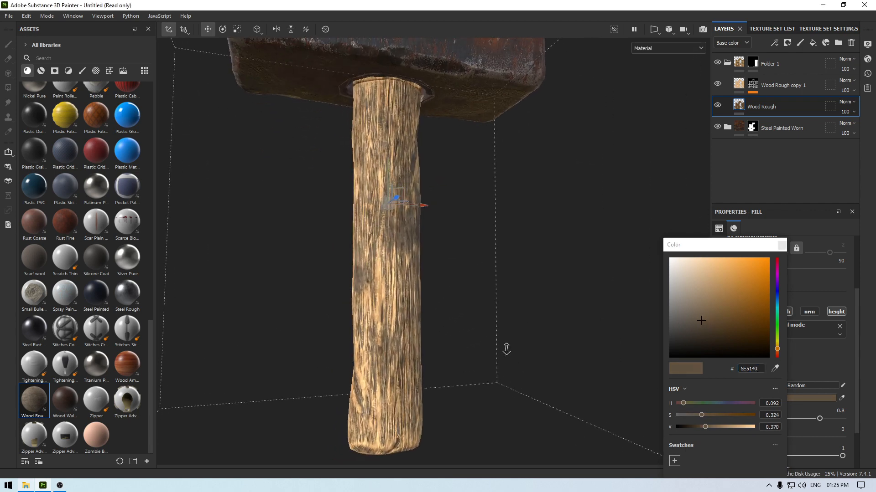
pyautogui.click(712, 321)
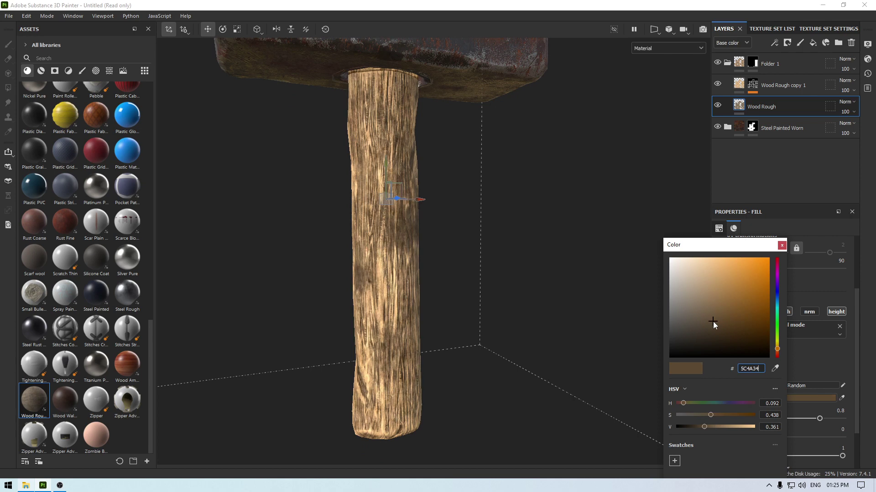
pyautogui.click(722, 312)
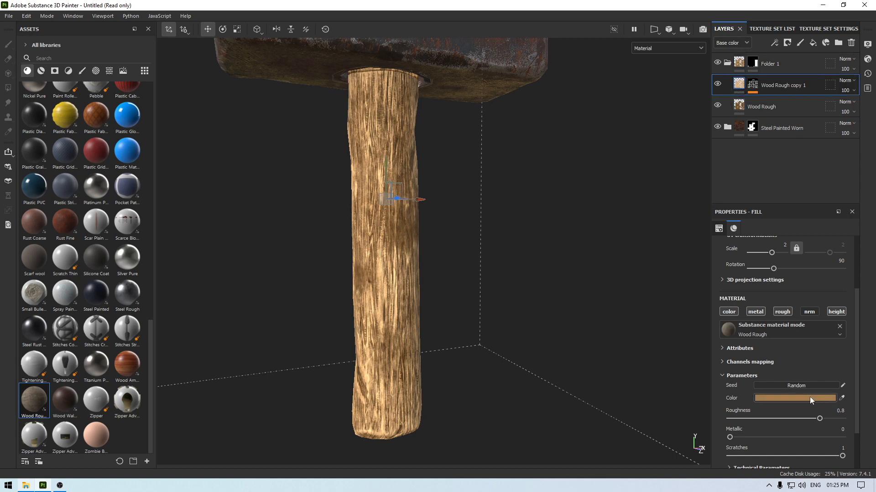
# - Compare with the copy hidden, then give both wood layers paler tan colours
pyautogui.click(794, 397)
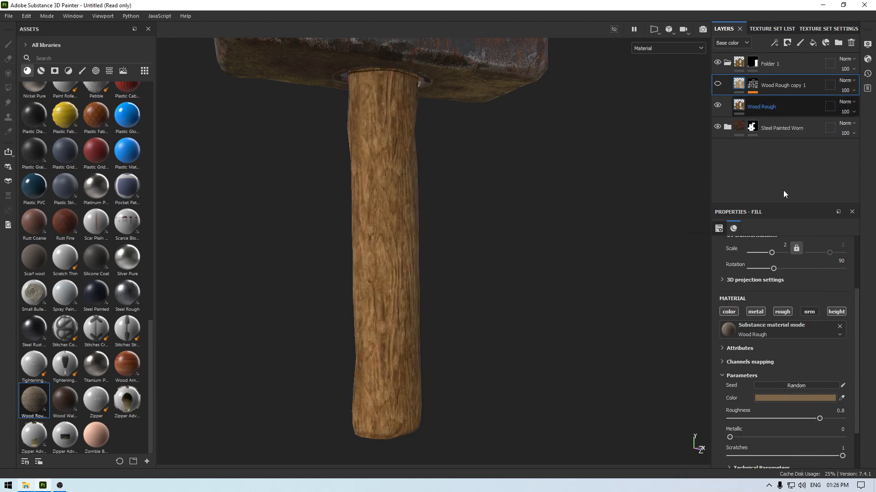
pyautogui.click(796, 397)
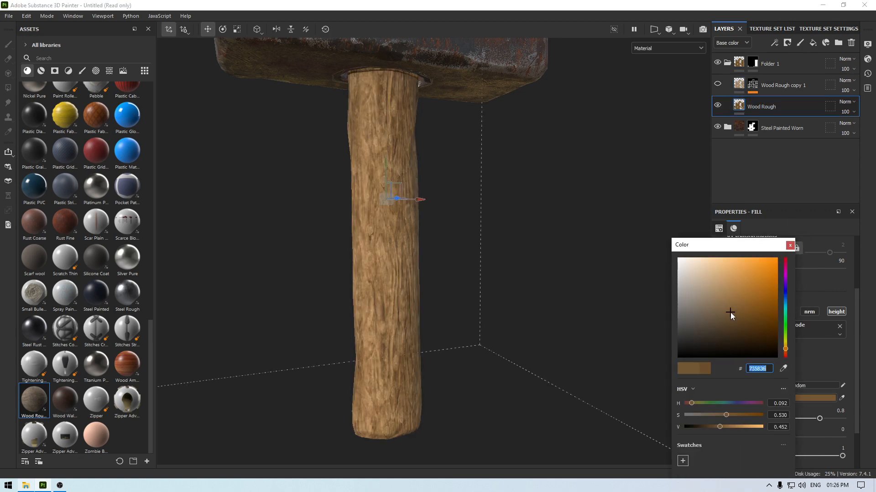
pyautogui.click(722, 314)
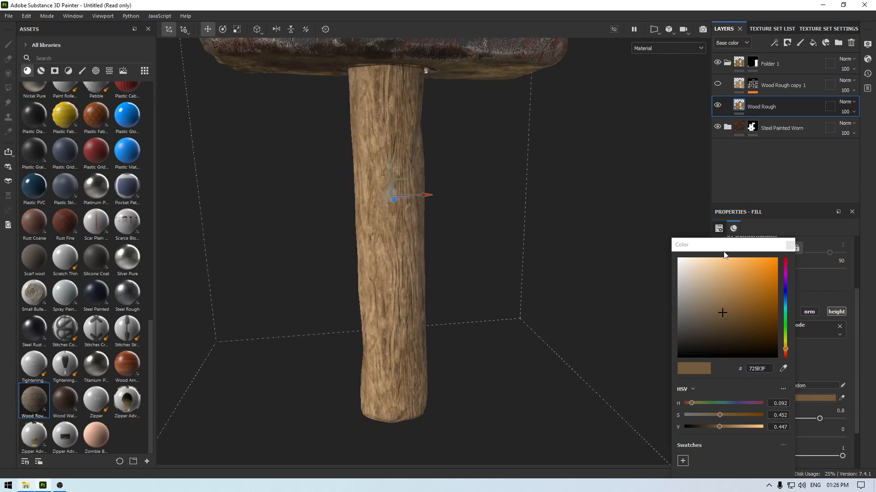
pyautogui.click(717, 84)
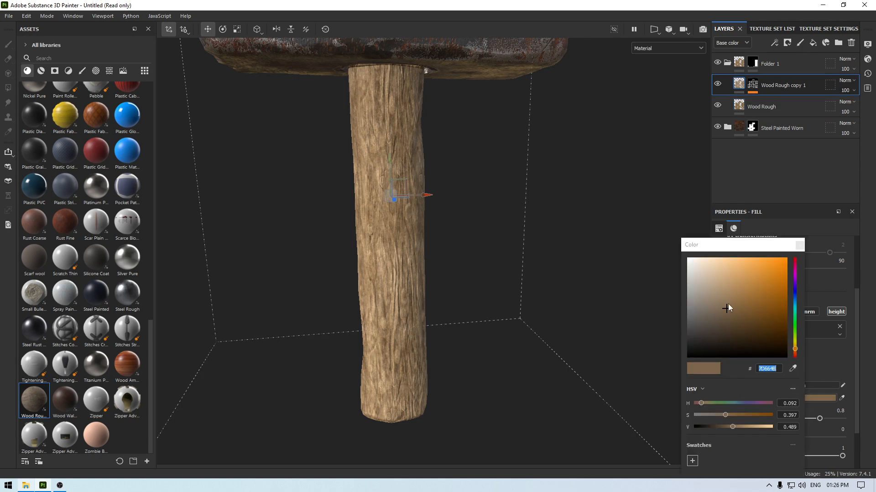
pyautogui.click(730, 301)
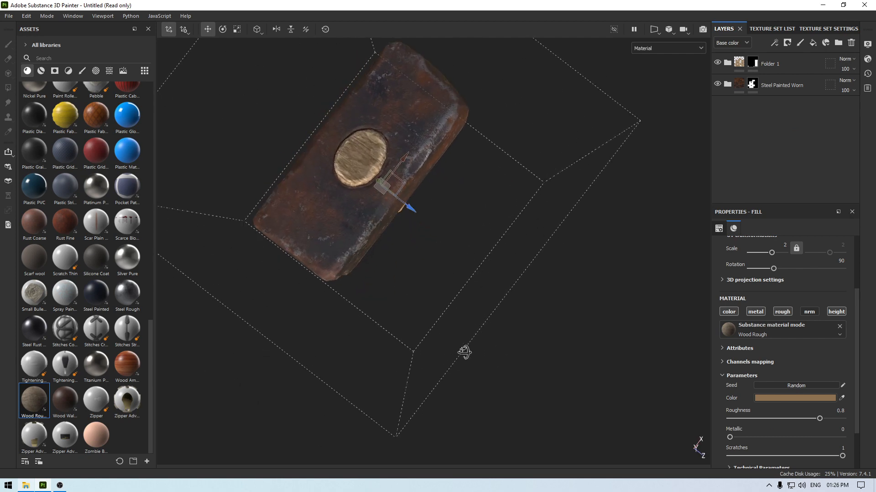
# - Add a Rust Fine fill layer on top of the stack with tri-planar projection
pyautogui.moveTo(391, 223); pyautogui.dragTo(436, 244)
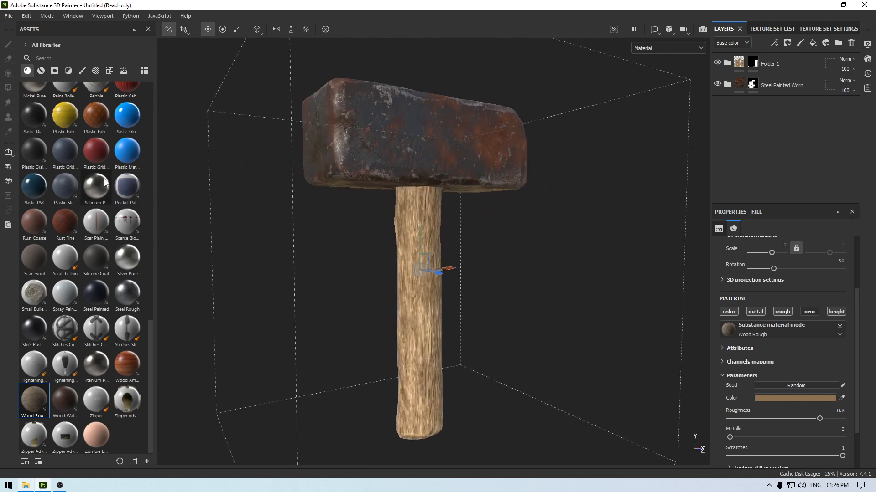
pyautogui.click(65, 222)
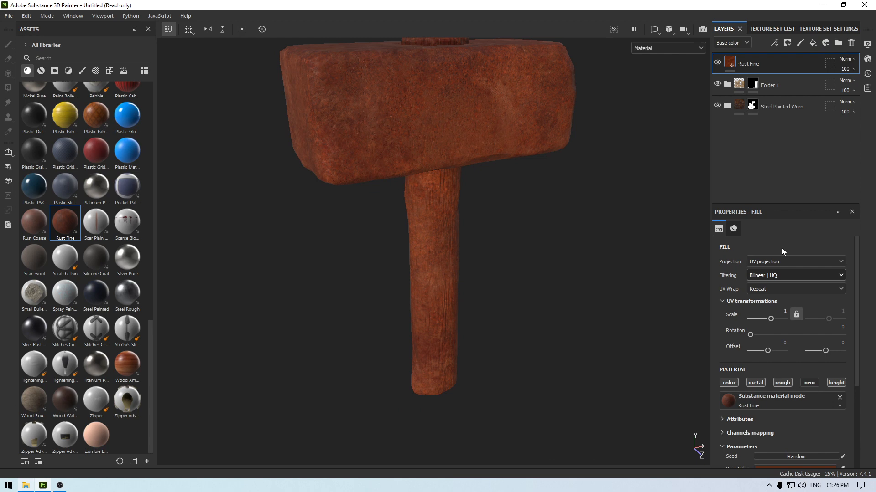
pyautogui.click(795, 260)
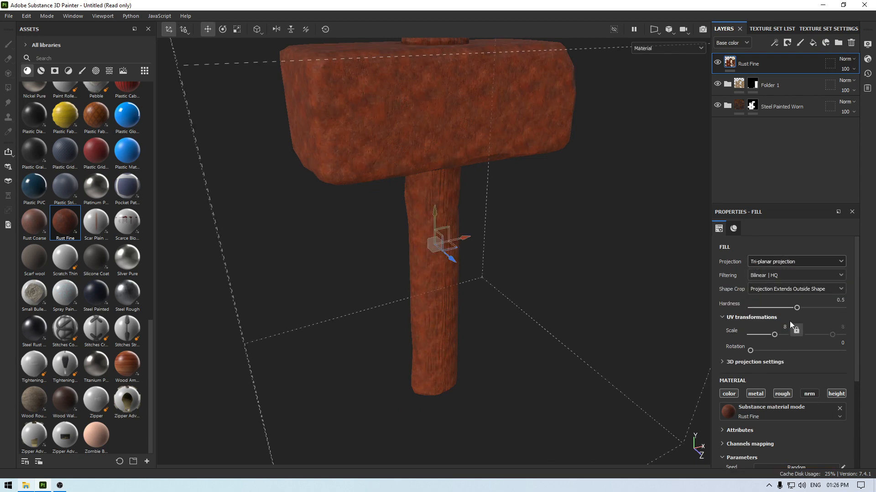
# - Darken the Rust Color to dark brown #46413F and add a black mask with an empty generator
pyautogui.scroll(-3)
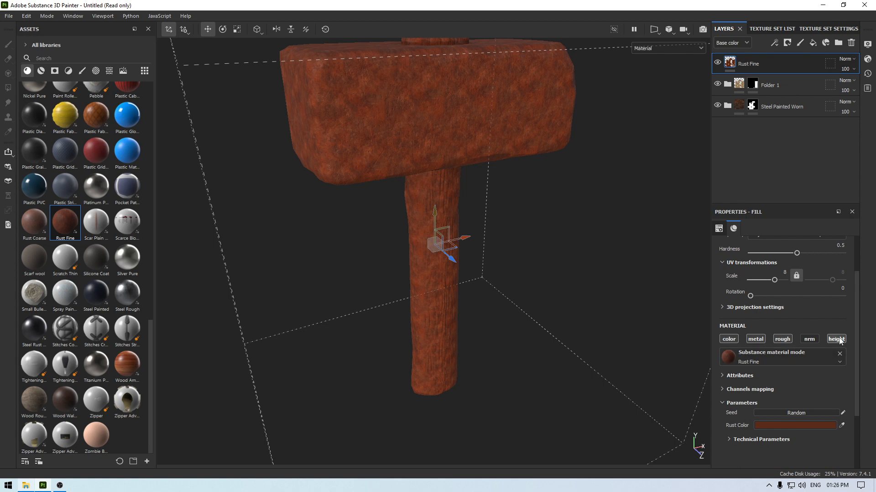
pyautogui.scroll(-3)
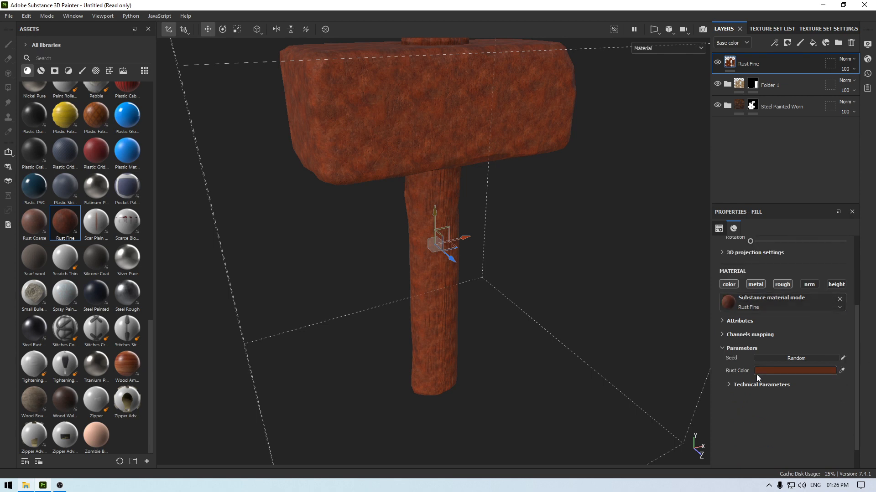
pyautogui.click(795, 371)
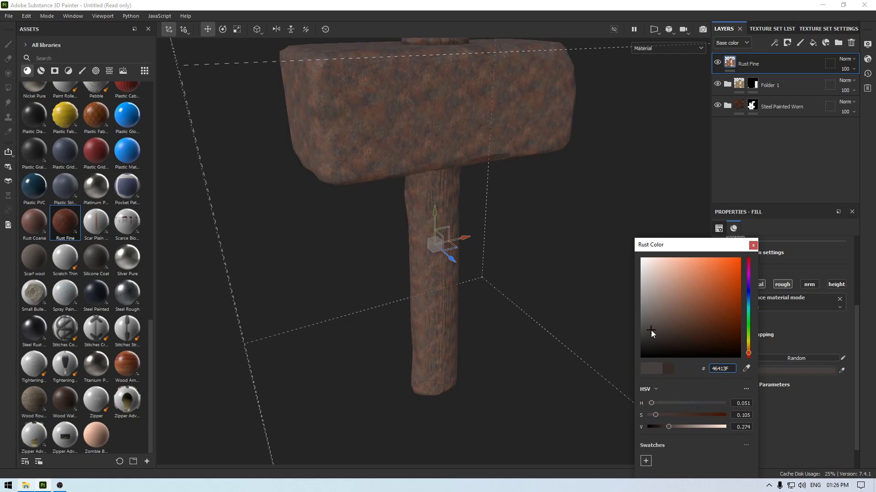
pyautogui.click(753, 245)
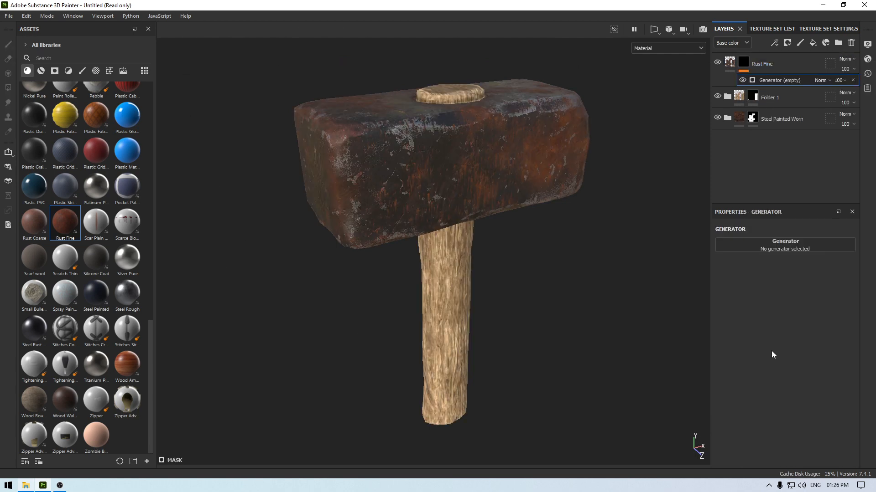
# - Mask the rust with a Dirt generator, lowering Dirt Contrast to 0.12
pyautogui.click(785, 244)
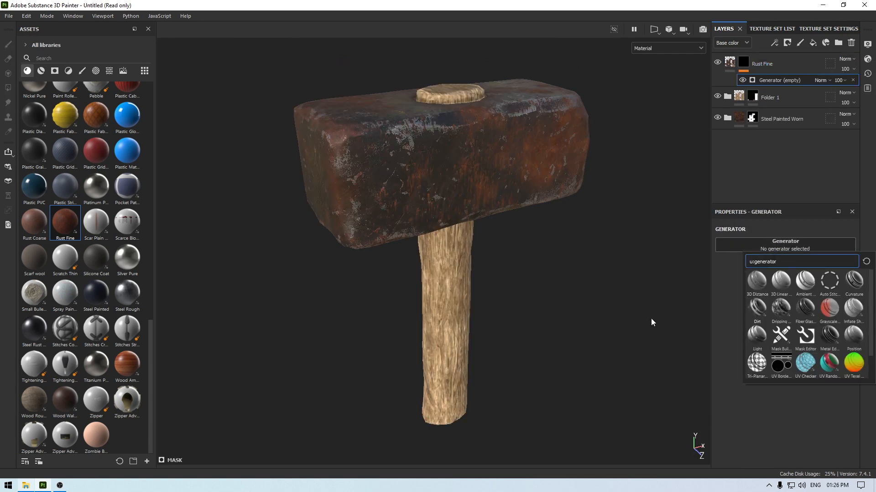
pyautogui.click(757, 308)
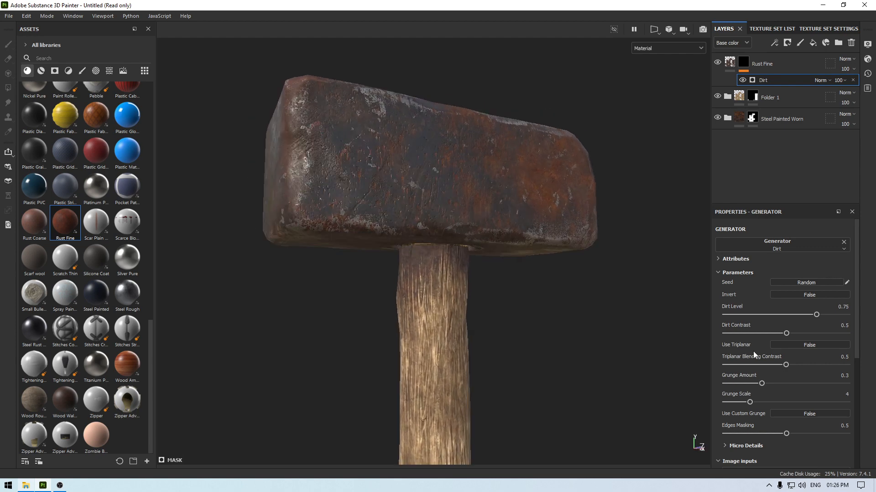
pyautogui.moveTo(786, 334); pyautogui.dragTo(757, 334)
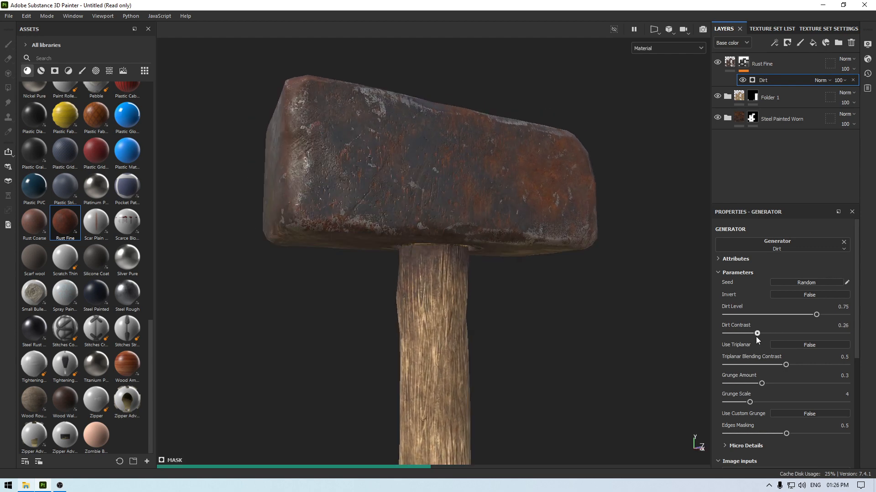
pyautogui.moveTo(757, 333); pyautogui.dragTo(741, 333)
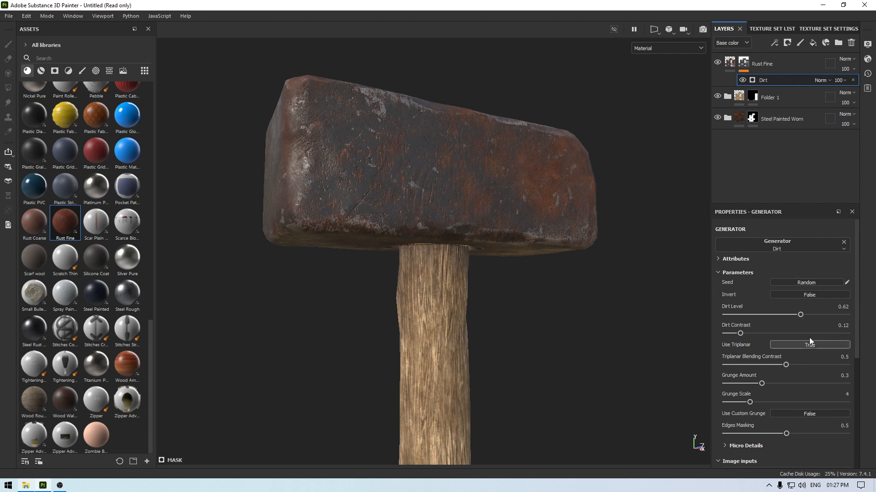
# - Set Dirt Level around 0.72 with Use Triplanar on, then test lighter tan rust colours
pyautogui.moveTo(800, 315); pyautogui.dragTo(814, 315)
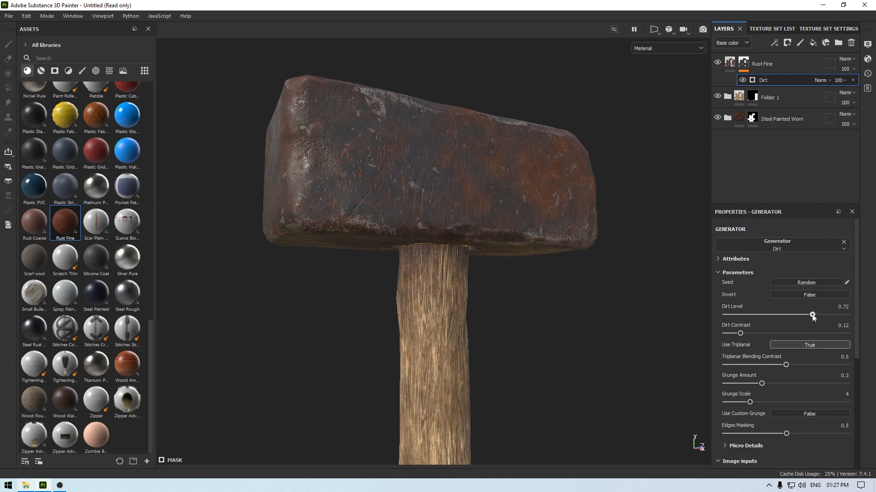
pyautogui.moveTo(812, 315); pyautogui.dragTo(817, 316)
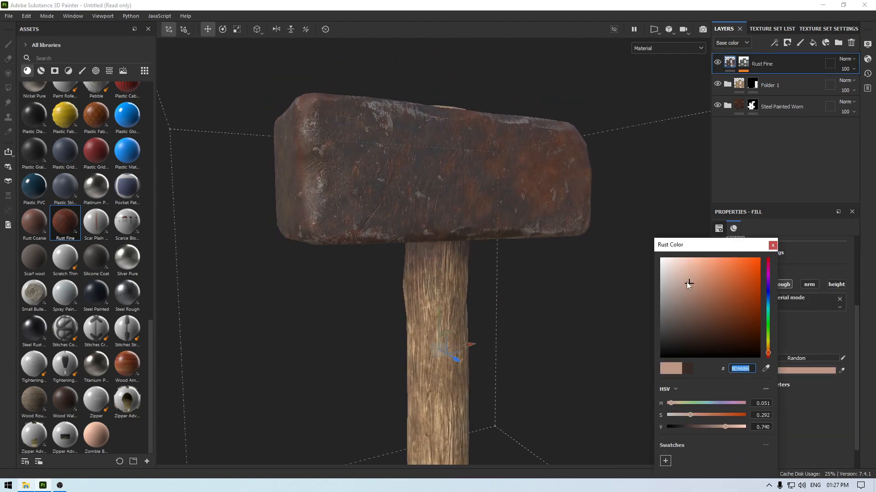
pyautogui.click(705, 281)
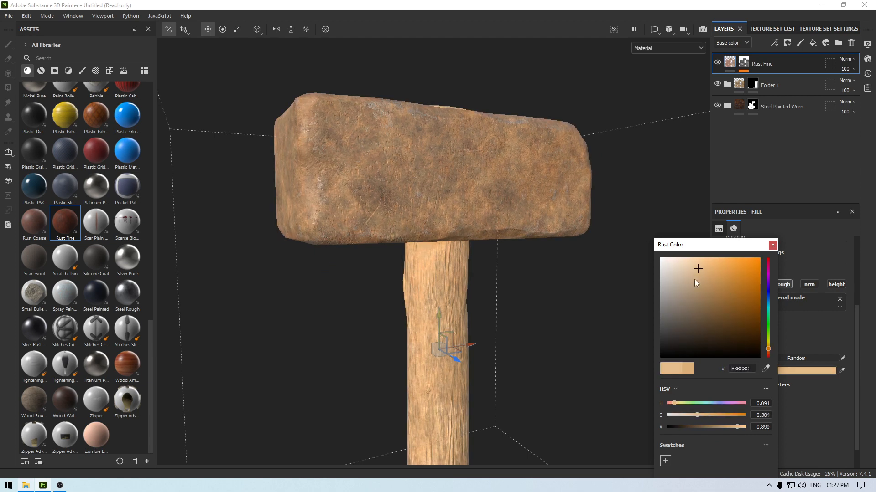
pyautogui.click(684, 301)
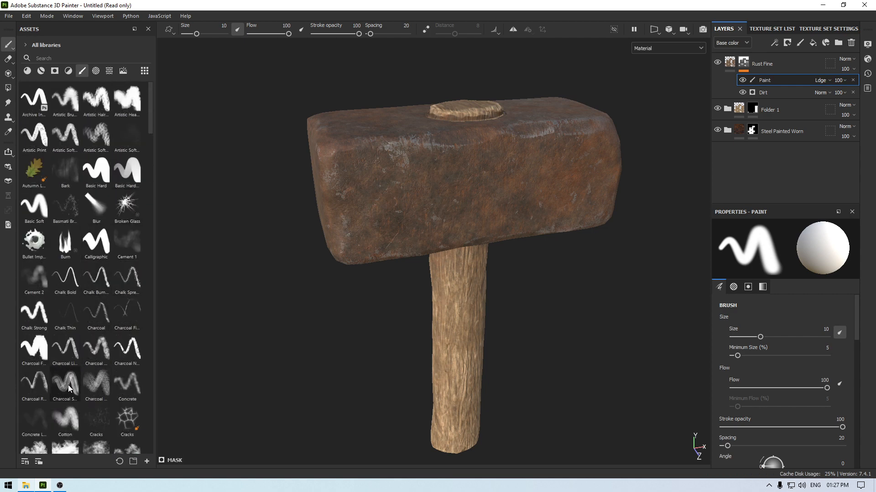
# - Paint grungy rust patches onto the hammer head with an enlarged Dirt 1 brush on the mask's paint layer
pyautogui.click(95, 342)
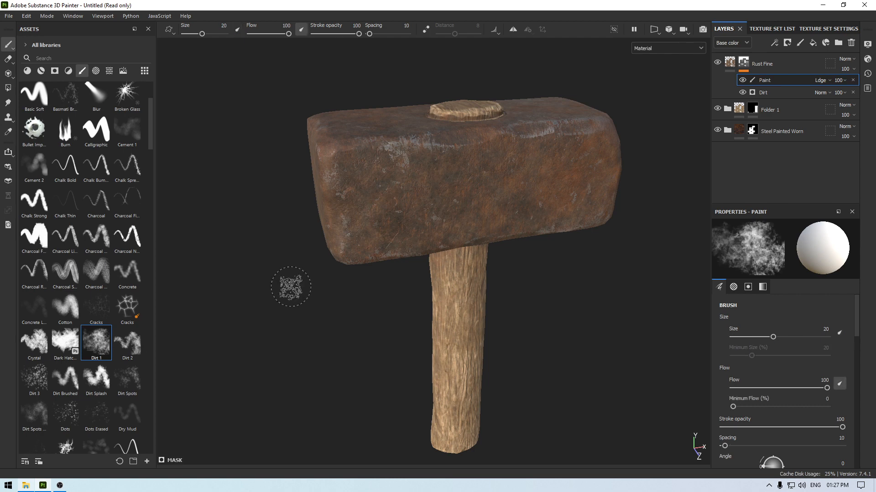
pyautogui.moveTo(774, 336); pyautogui.dragTo(790, 337)
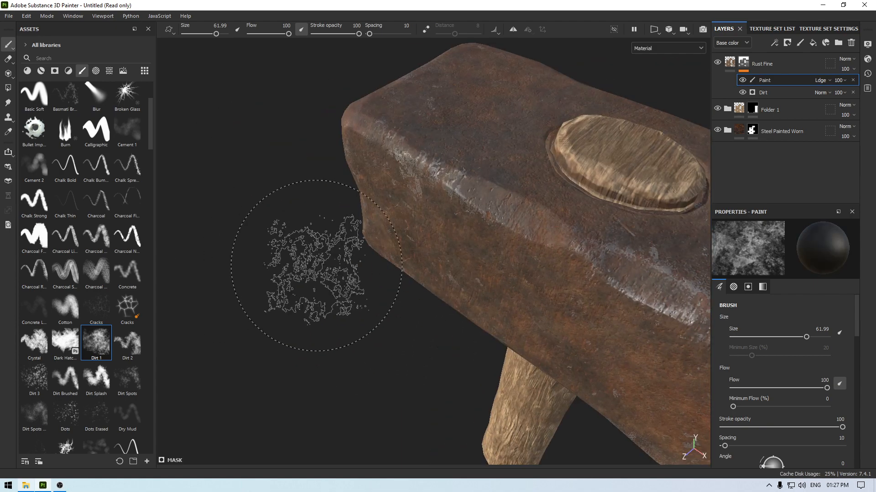
pyautogui.click(835, 81)
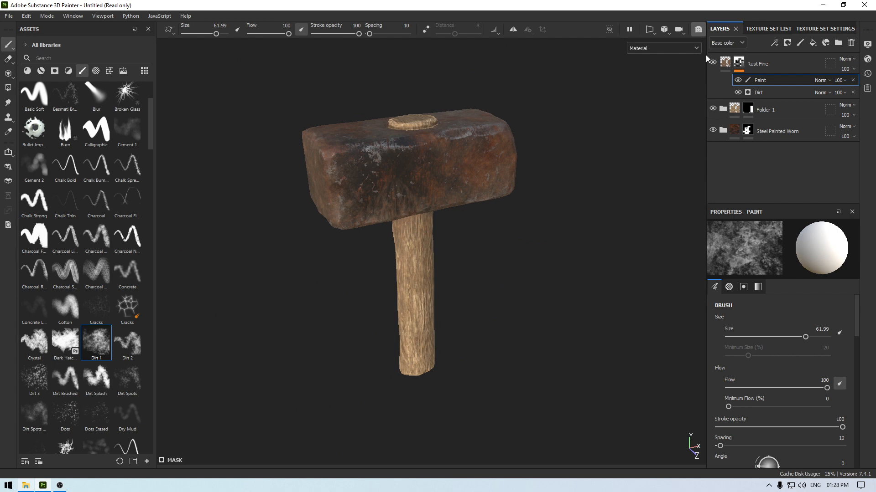
# - Render the hammer in Iray with a courtyard HDRI environment map from Display Settings
pyautogui.click(702, 29)
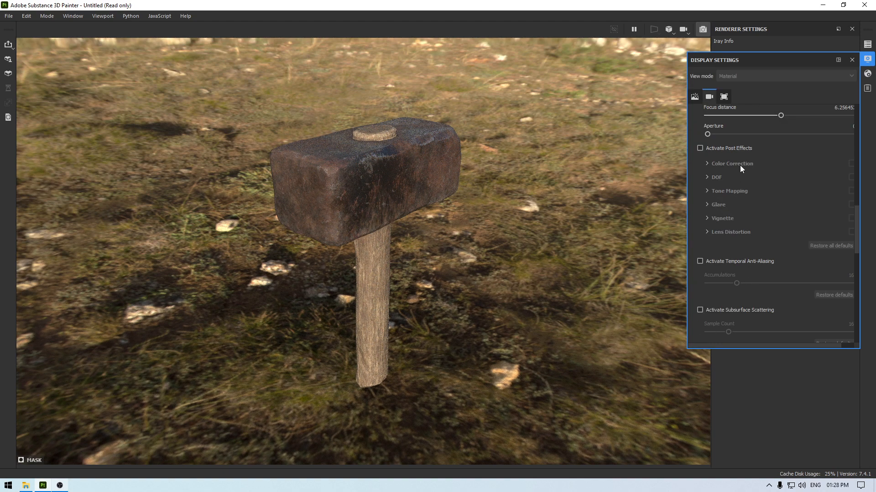
pyautogui.click(700, 278)
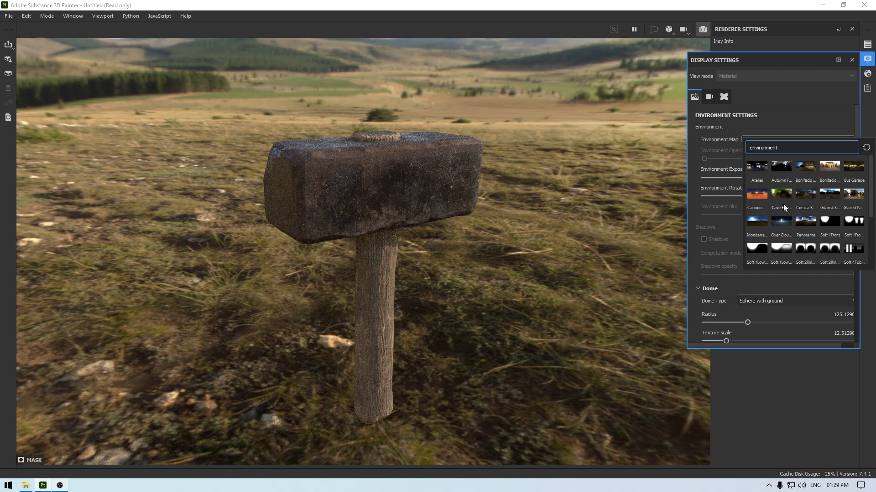
pyautogui.click(805, 166)
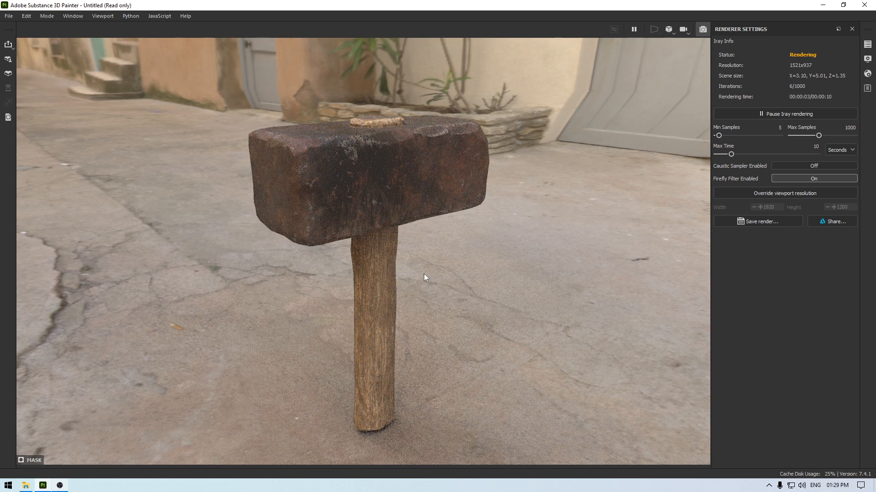
pyautogui.moveTo(516, 230)
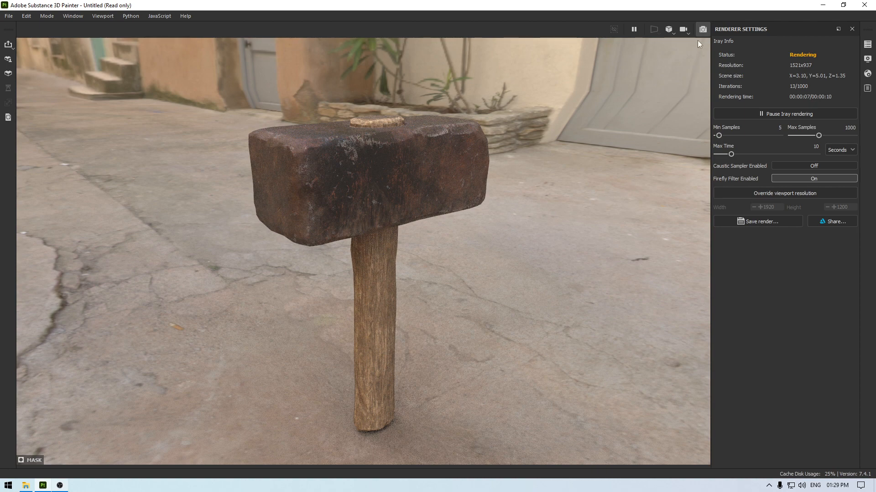
pyautogui.moveTo(431, 165)
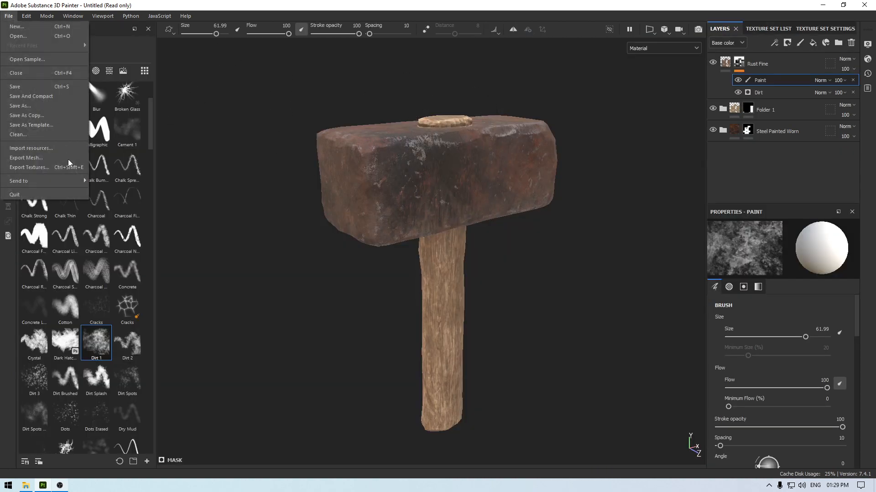
# - Configure Export Textures to the images folder: Document channels + Normal + AO (No Alpha), PNG 8-bit, size 4096
pyautogui.click(28, 168)
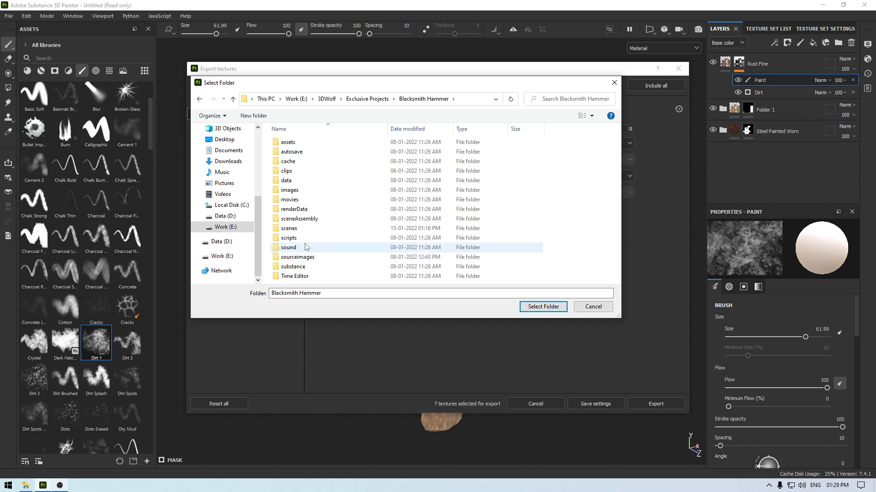
pyautogui.click(543, 307)
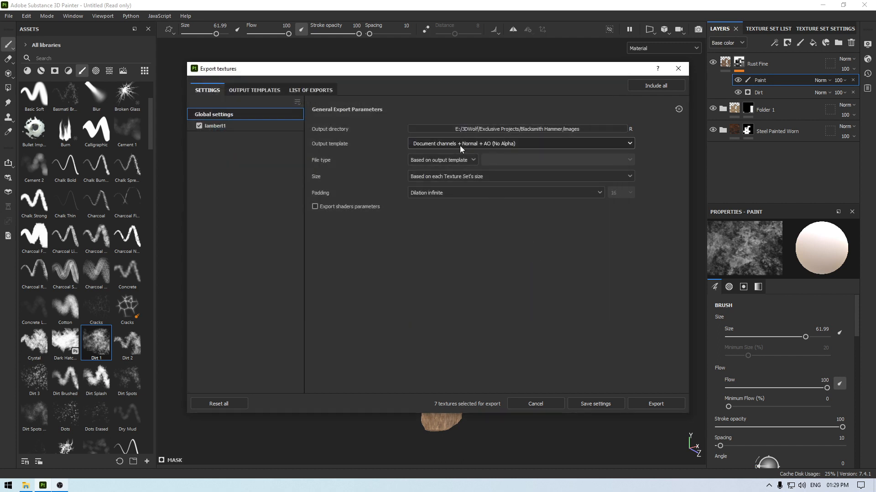
pyautogui.click(521, 143)
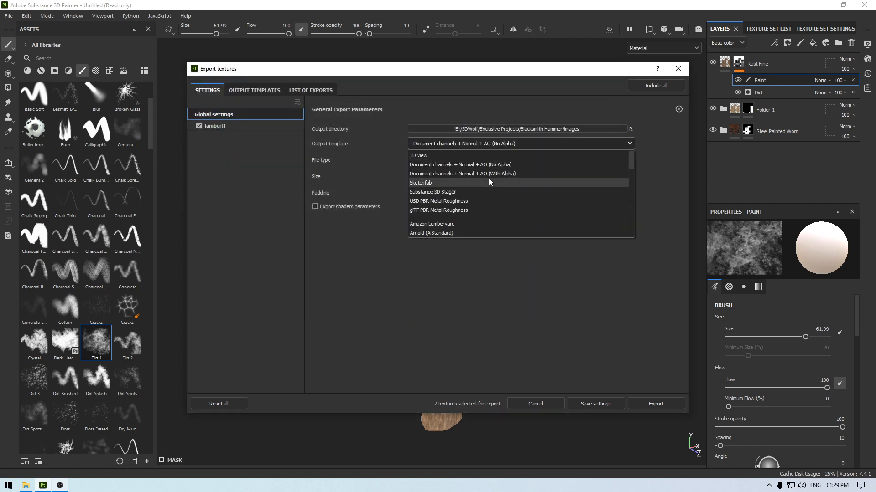
pyautogui.moveTo(465, 165)
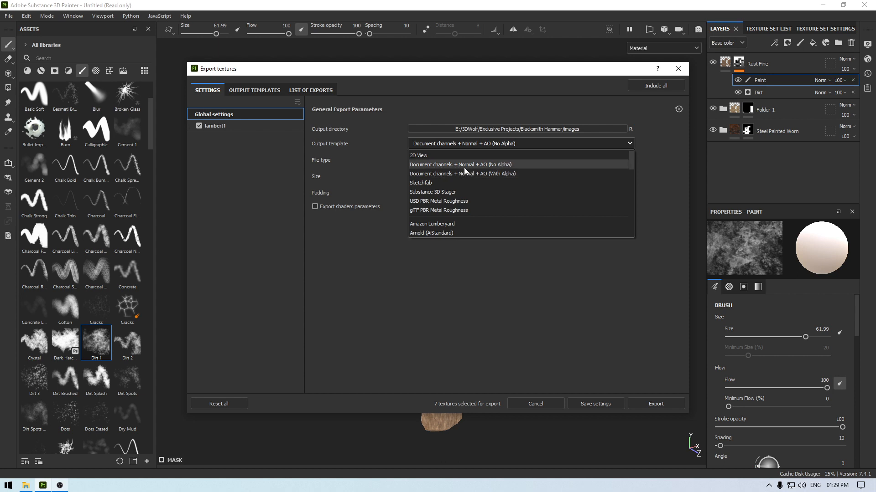
pyautogui.moveTo(476, 168)
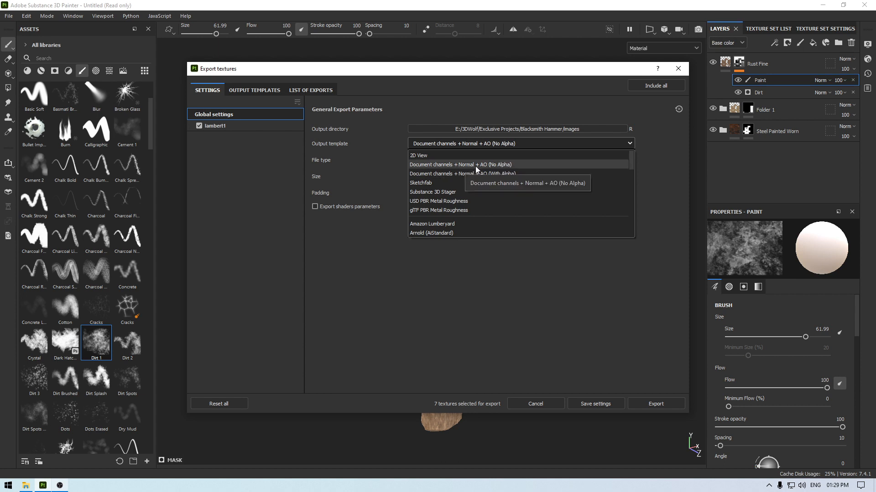
pyautogui.click(442, 159)
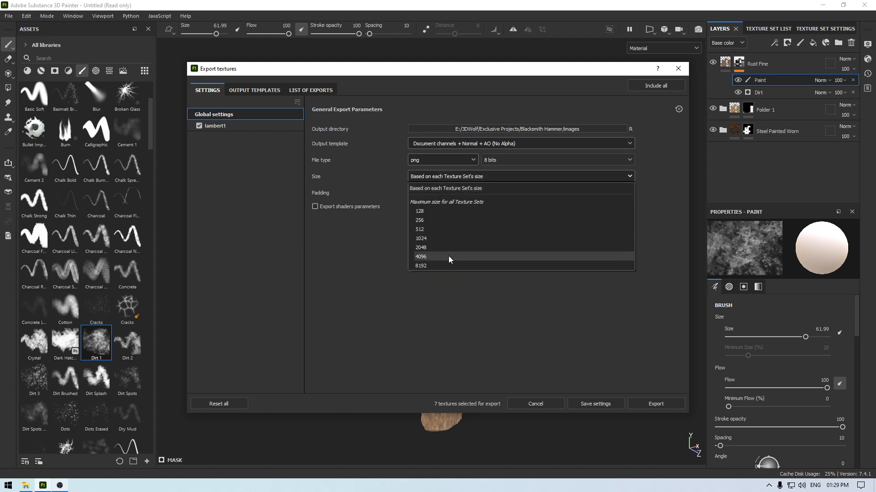
pyautogui.click(421, 256)
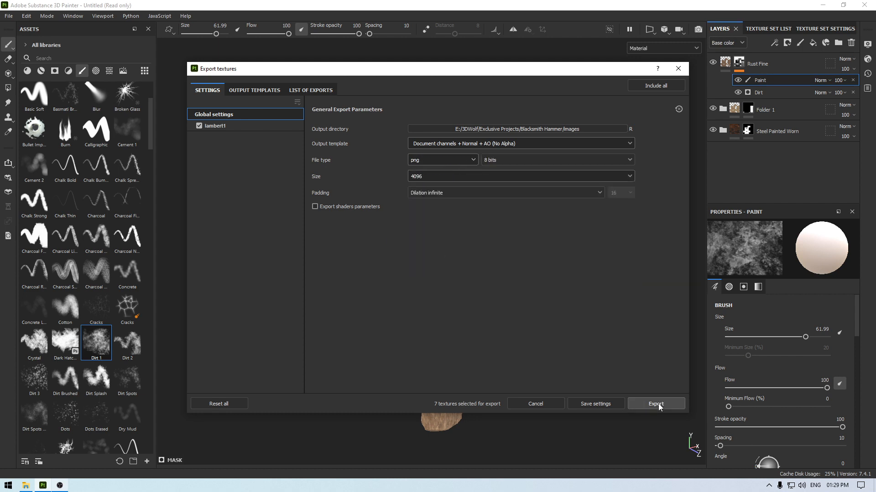